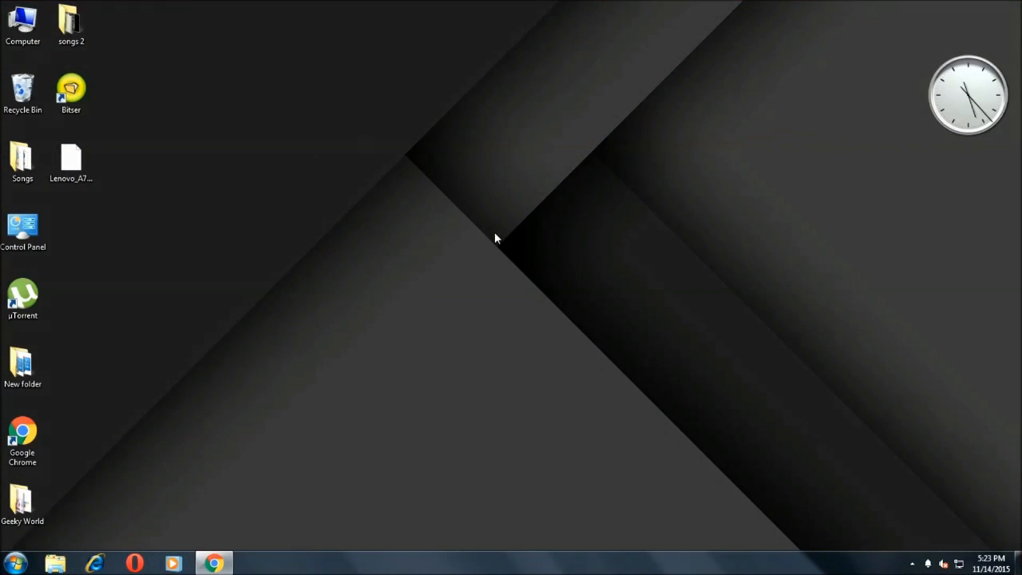
pyautogui.moveTo(332, 276)
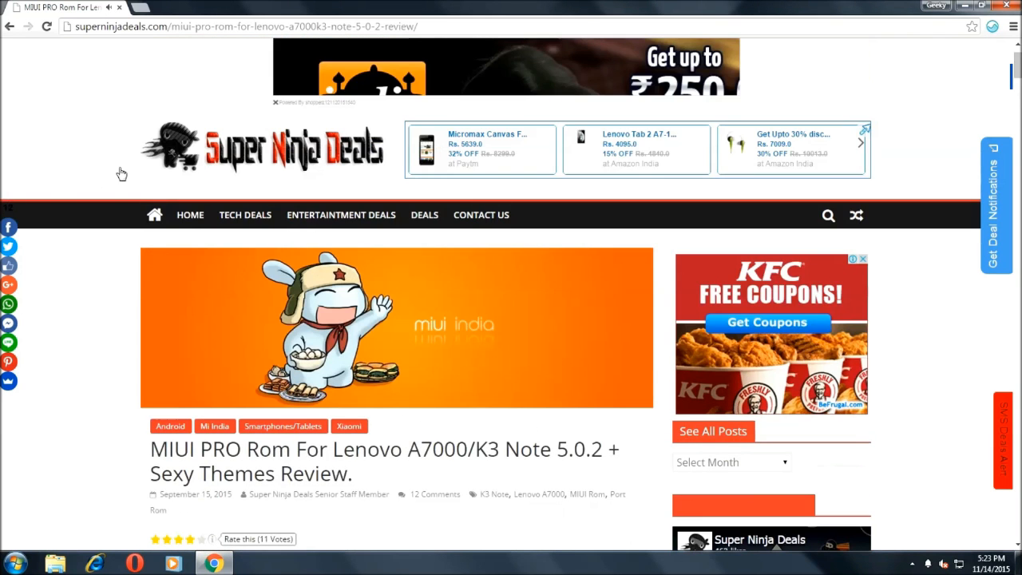
# Scroll the Super Ninja Deals article down to the MIUI PRO ROM download links list.
pyautogui.scroll(-3)
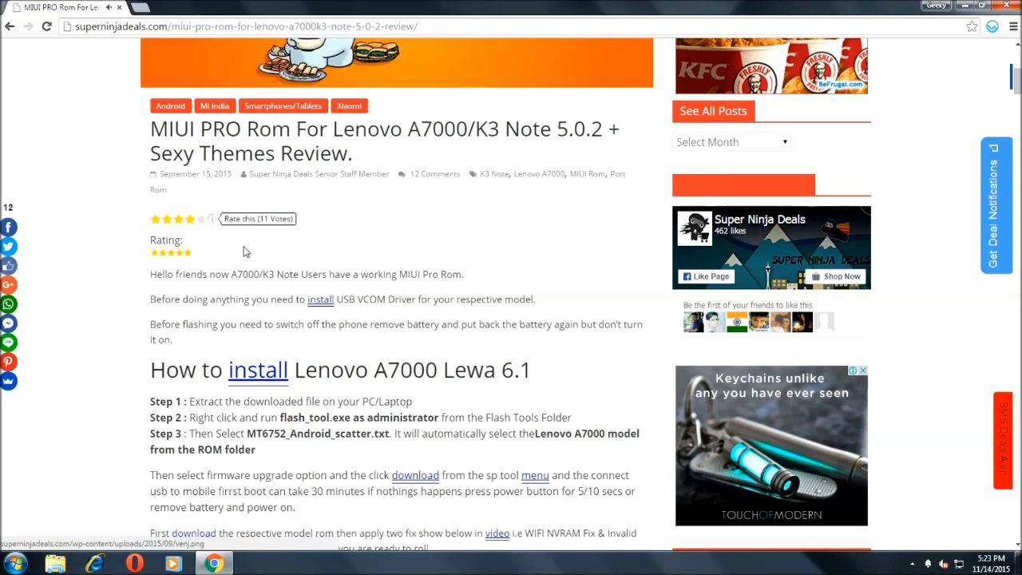
pyautogui.scroll(-3)
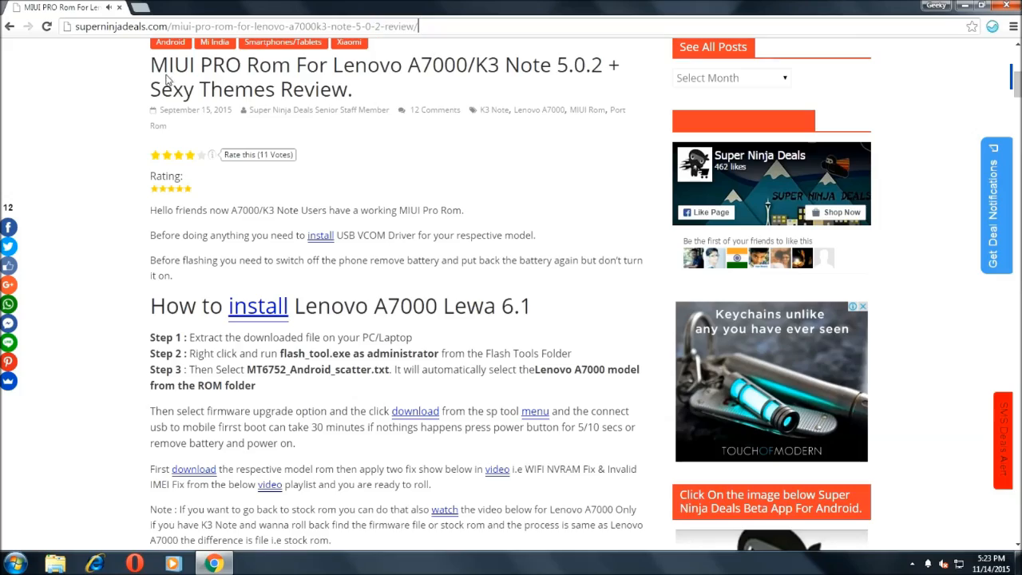
pyautogui.scroll(-3)
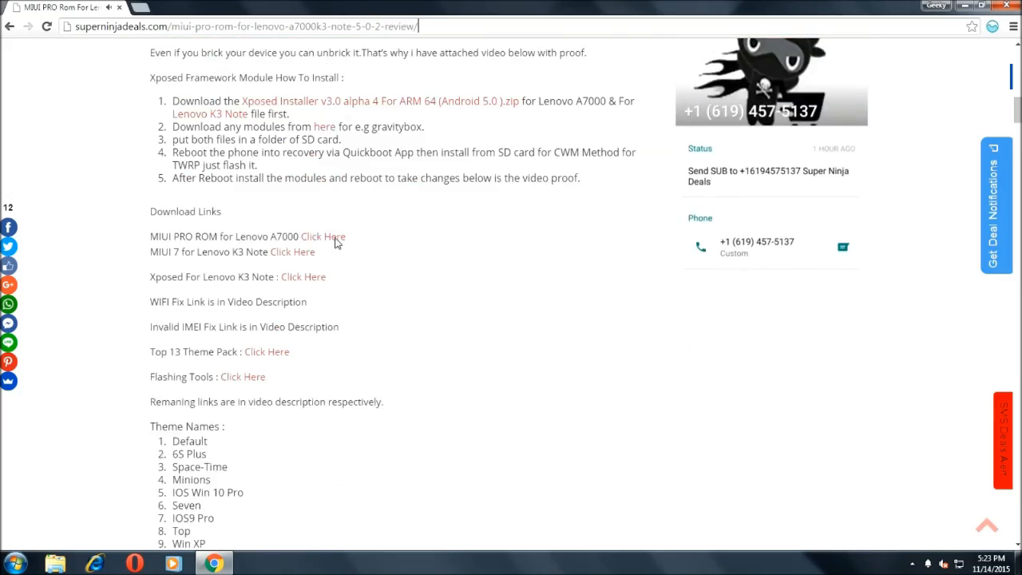
pyautogui.scroll(3)
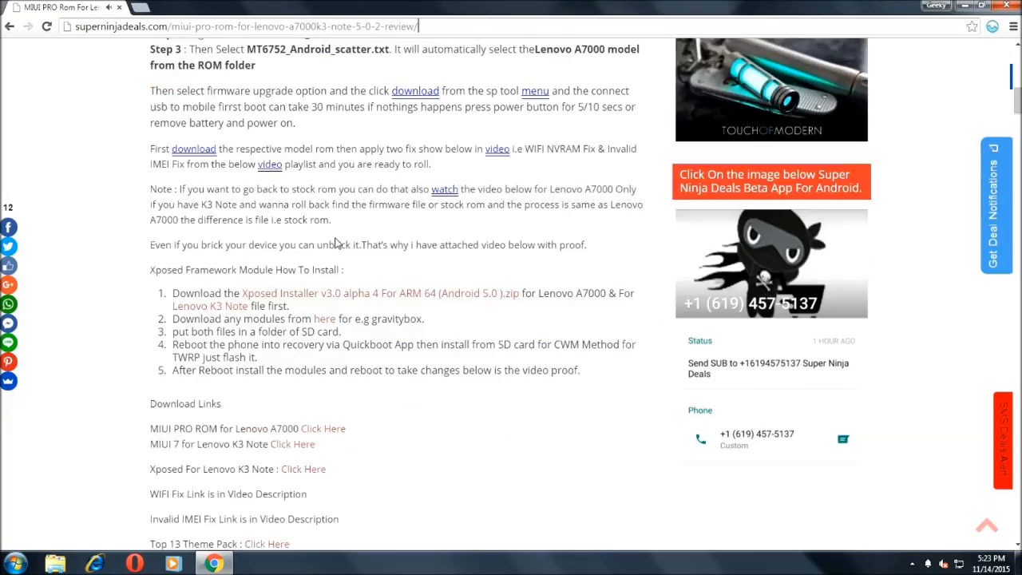
pyautogui.scroll(-3)
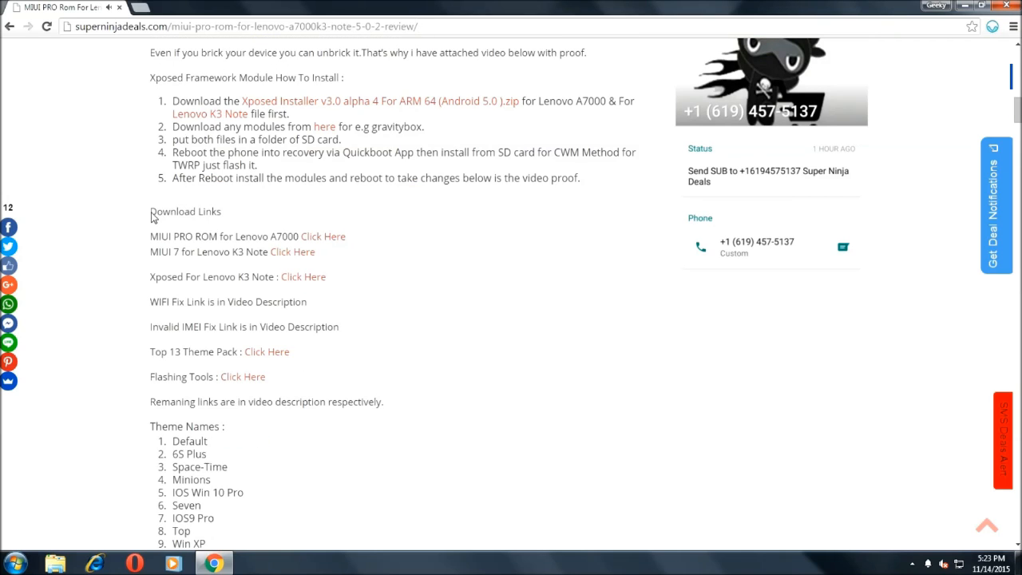
pyautogui.moveTo(296, 245)
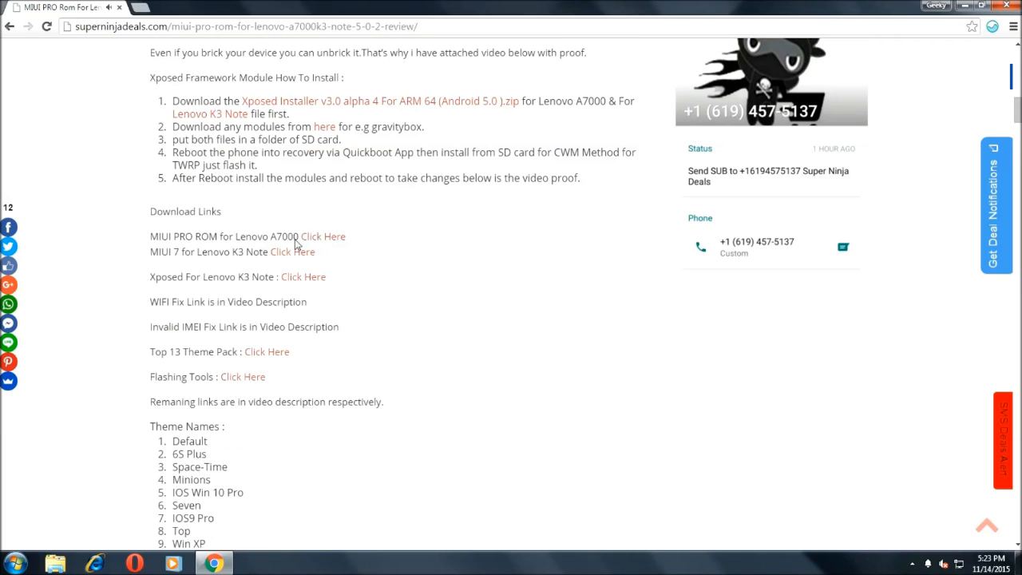
pyautogui.moveTo(392, 234)
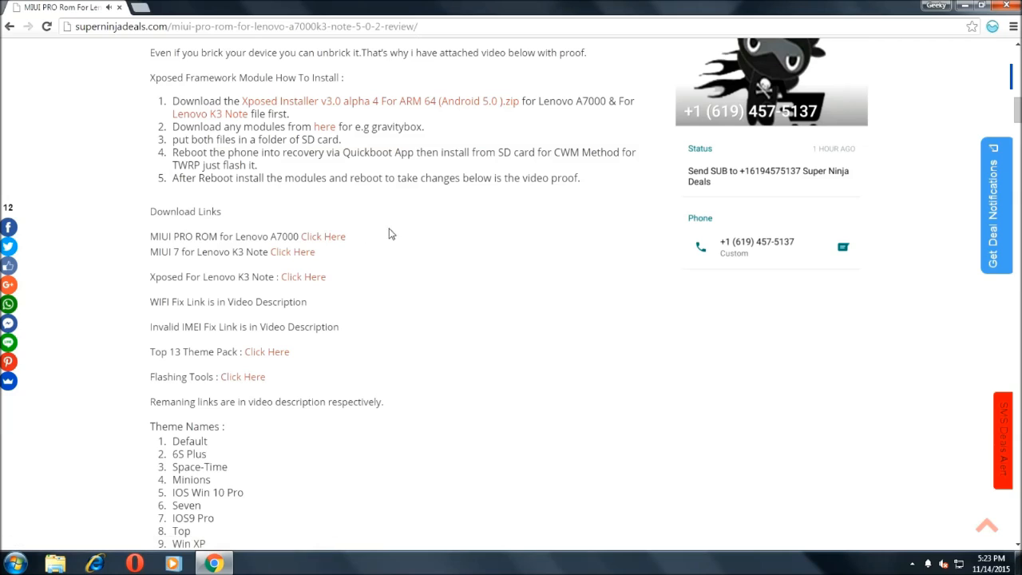
pyautogui.moveTo(317, 272)
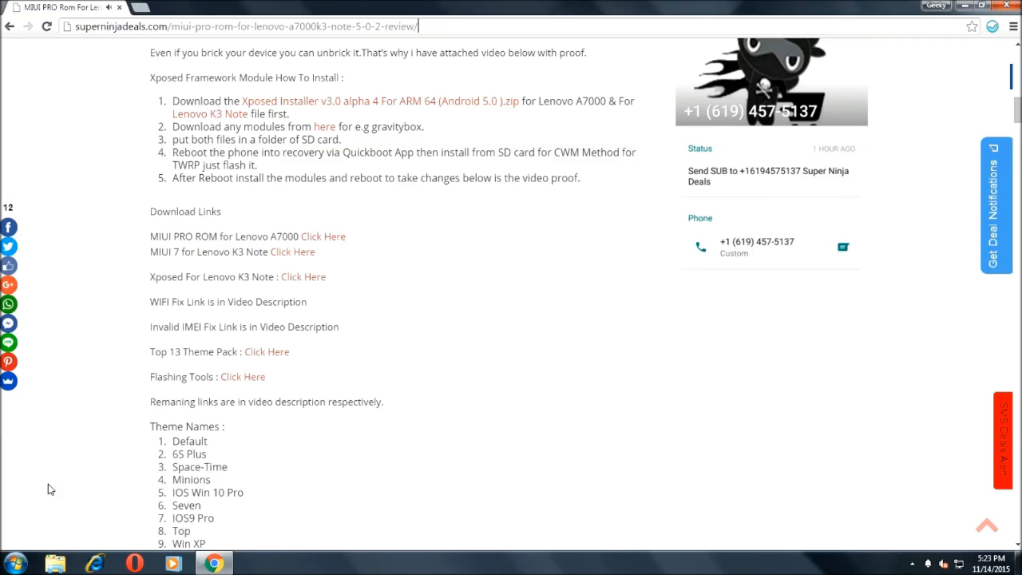
pyautogui.moveTo(327, 247)
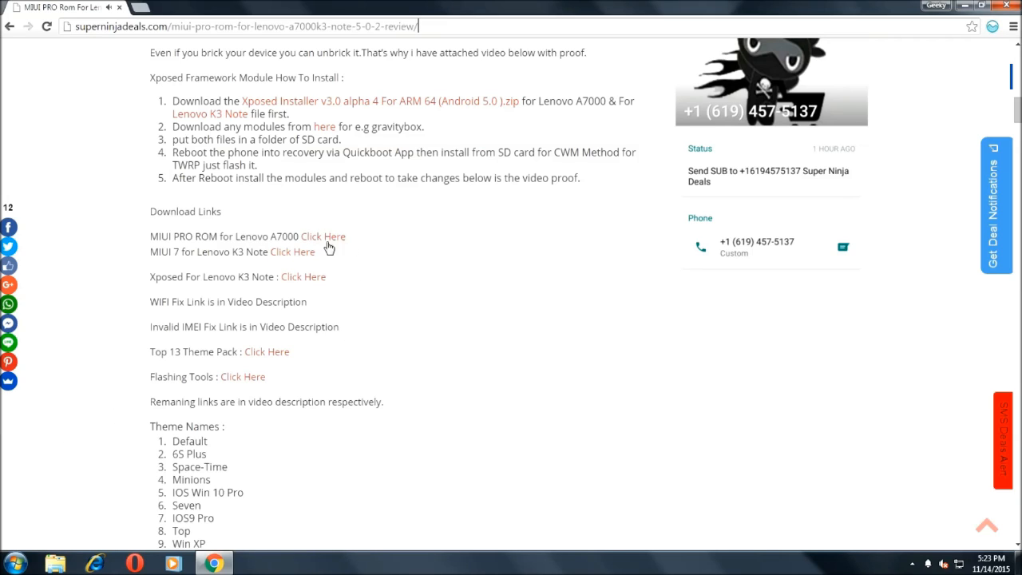
pyautogui.moveTo(158, 241)
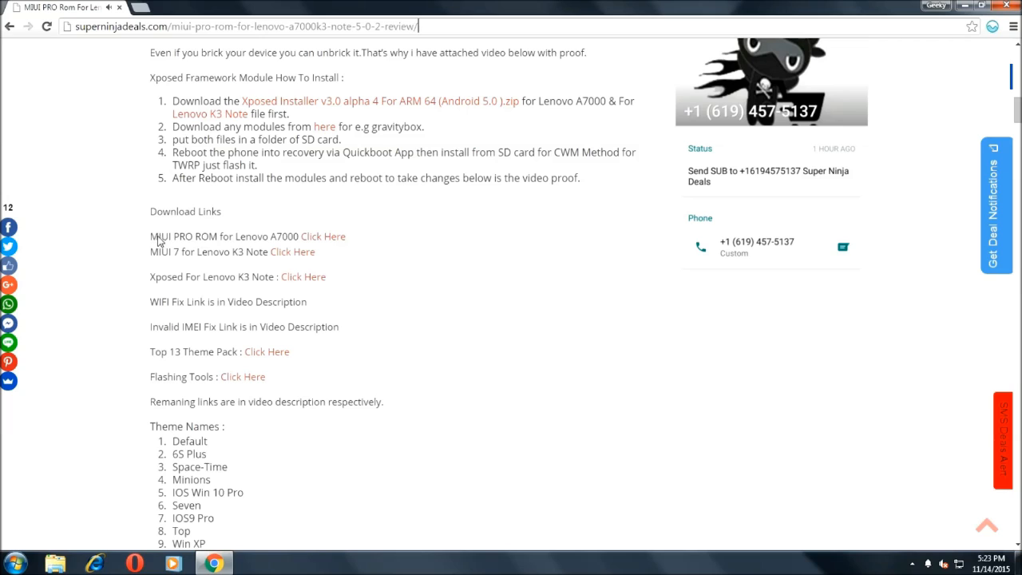
pyautogui.moveTo(318, 239)
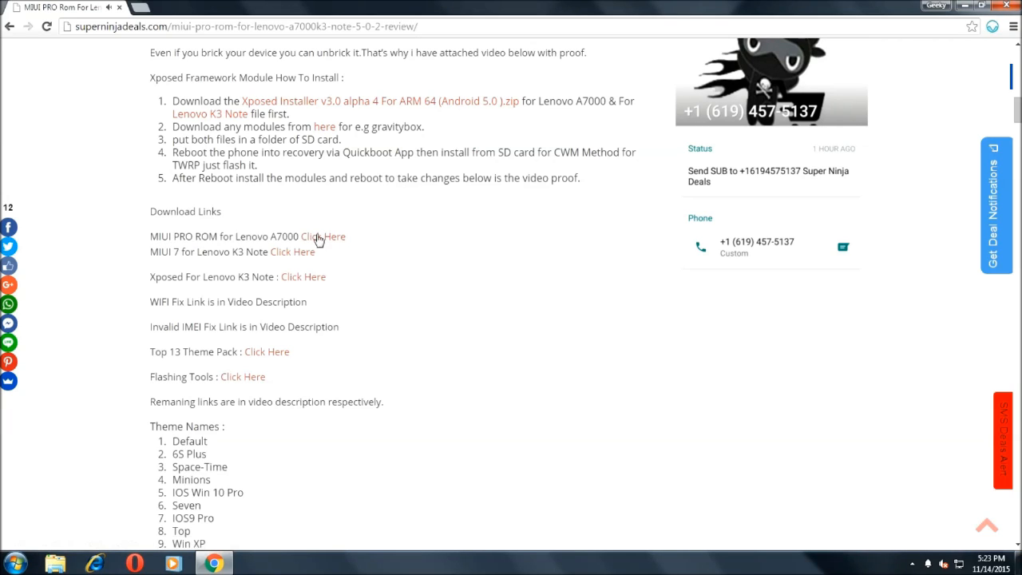
pyautogui.moveTo(323, 236)
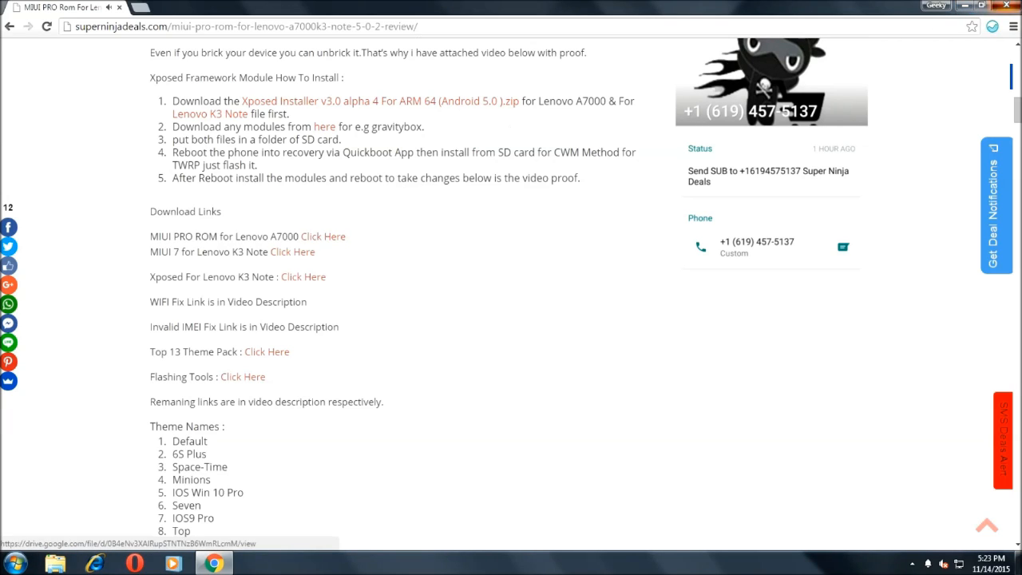
# Minimize Chrome and move the Lenovo_A7000_Miui_5.9.15.zip file to the desktop centre.
pyautogui.click(980, 5)
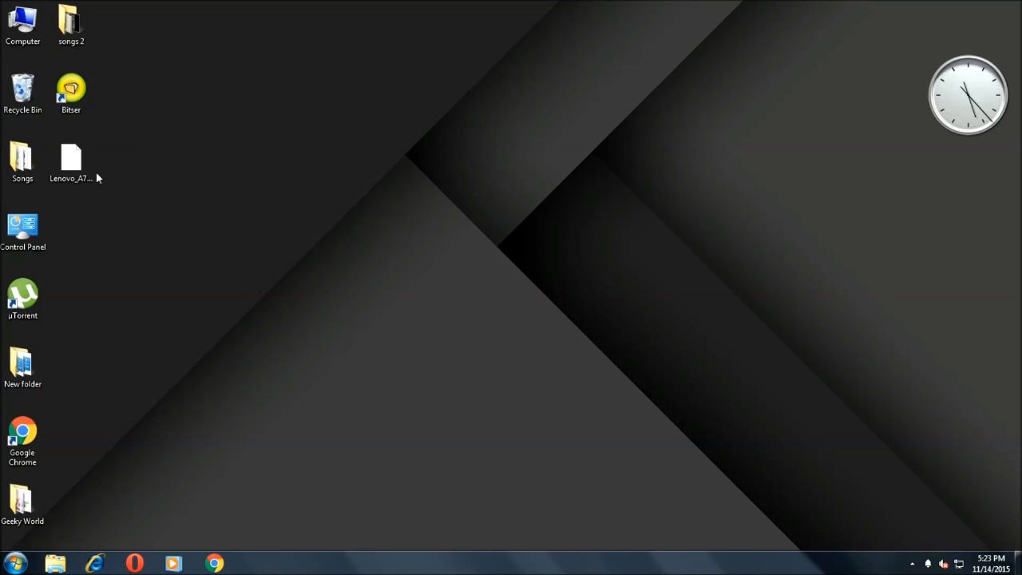
pyautogui.moveTo(70, 159); pyautogui.dragTo(461, 166)
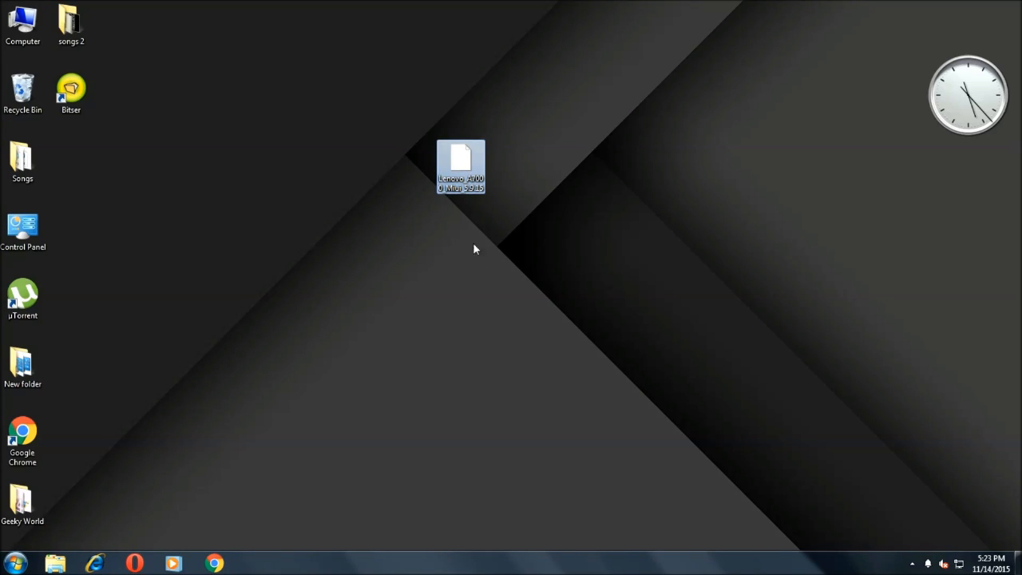
pyautogui.moveTo(475, 248); pyautogui.dragTo(663, 276)
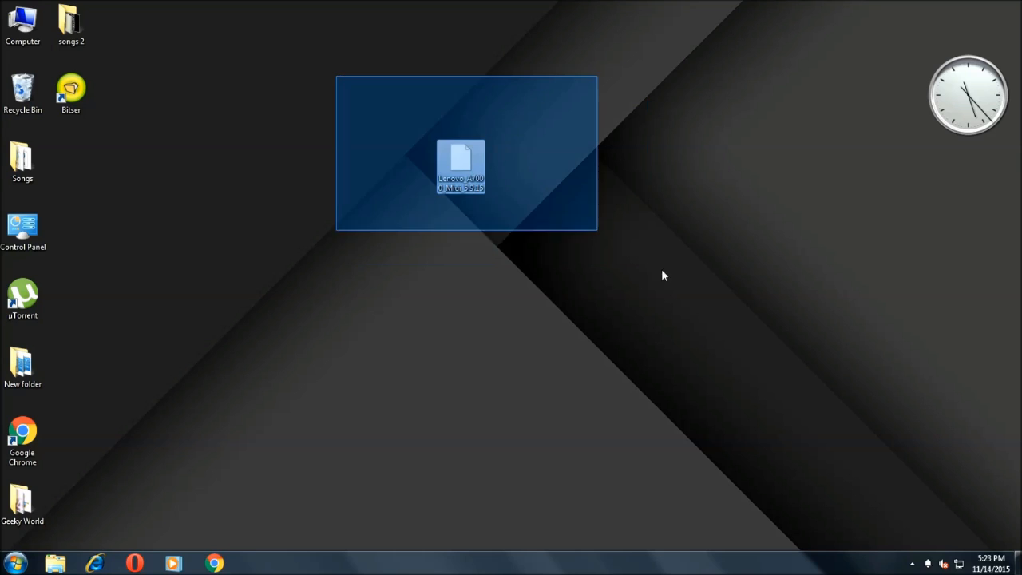
pyautogui.click(111, 123)
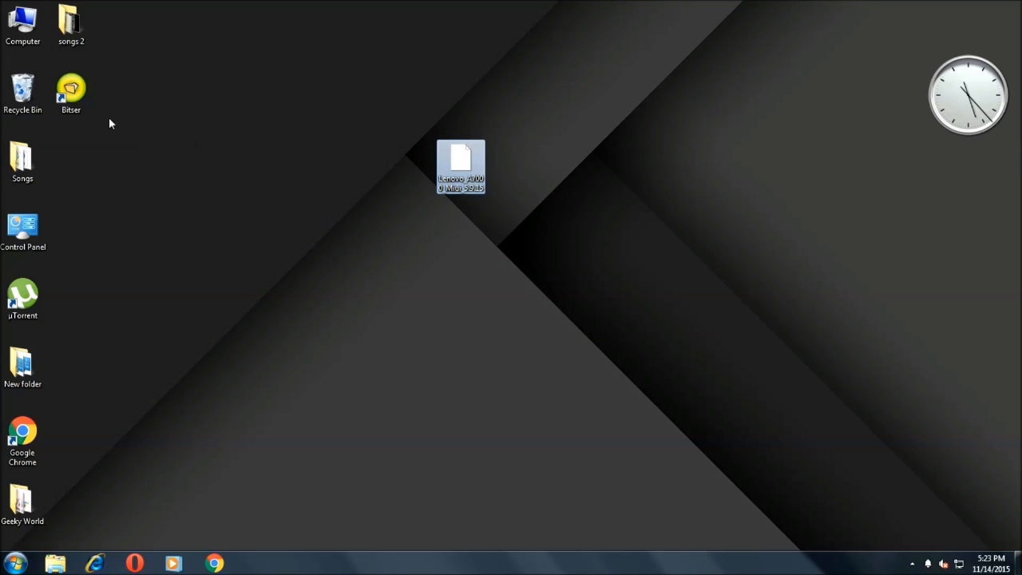
pyautogui.moveTo(455, 164)
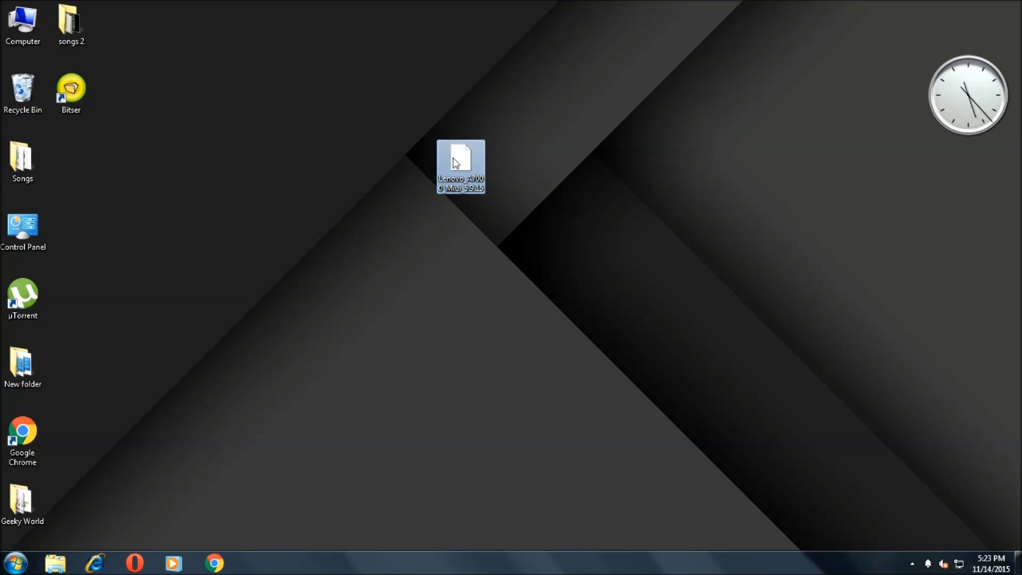
# Dismiss the 'Windows can't open this file' message and place the Bitser shortcut beside the zip.
pyautogui.doubleClick(461, 166)
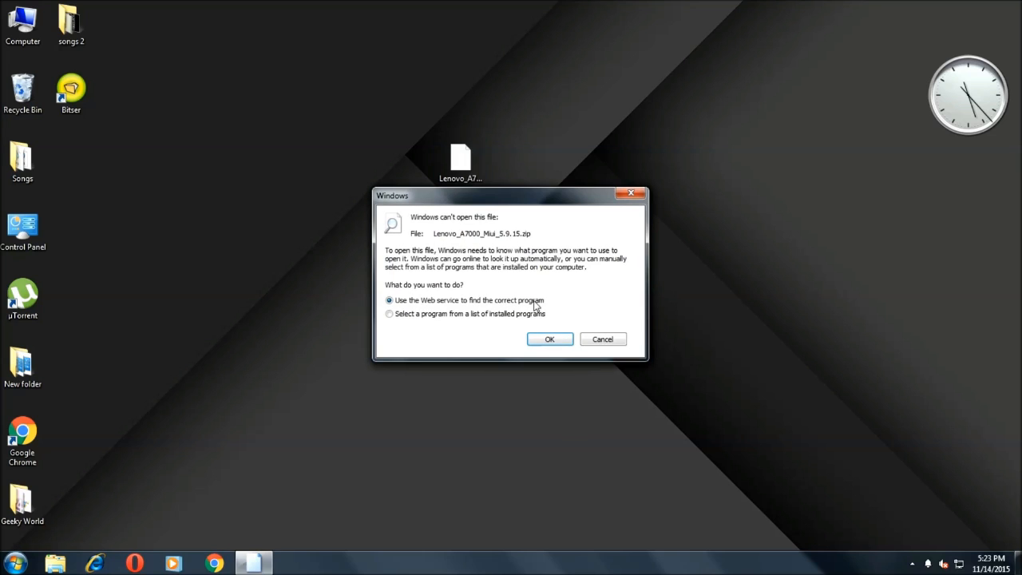
pyautogui.click(603, 339)
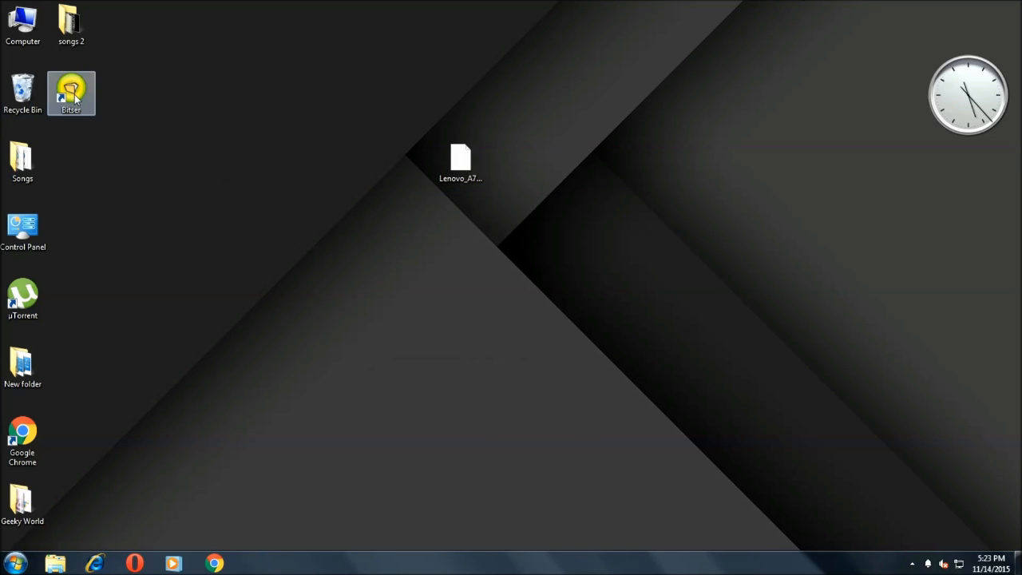
pyautogui.moveTo(71, 93); pyautogui.dragTo(704, 161)
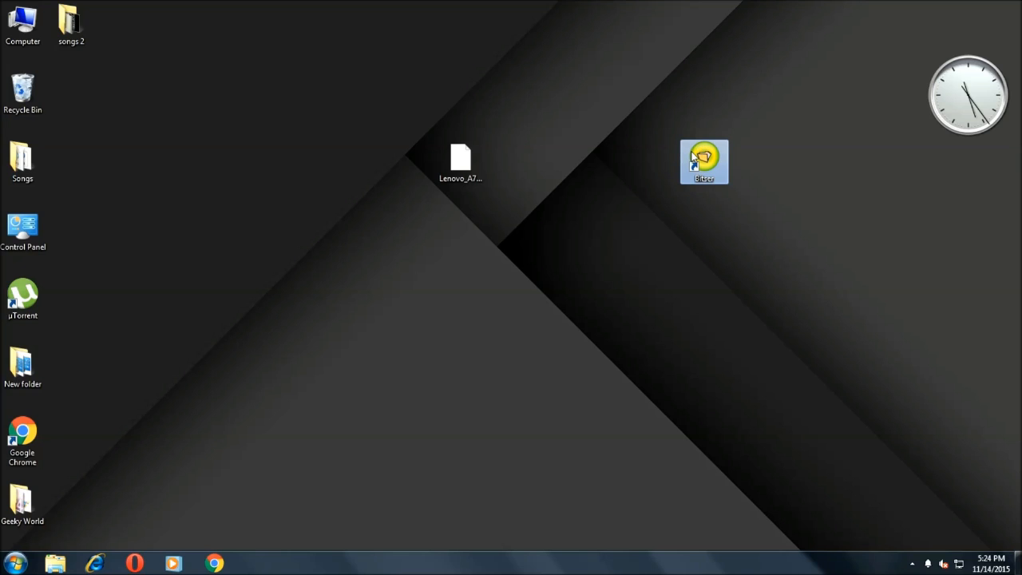
pyautogui.moveTo(688, 188)
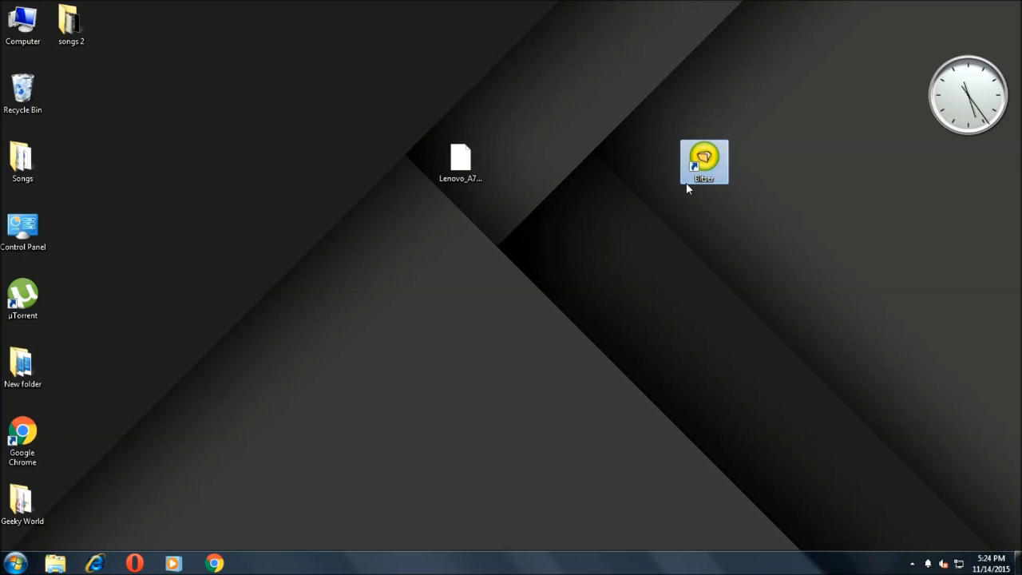
pyautogui.moveTo(702, 186)
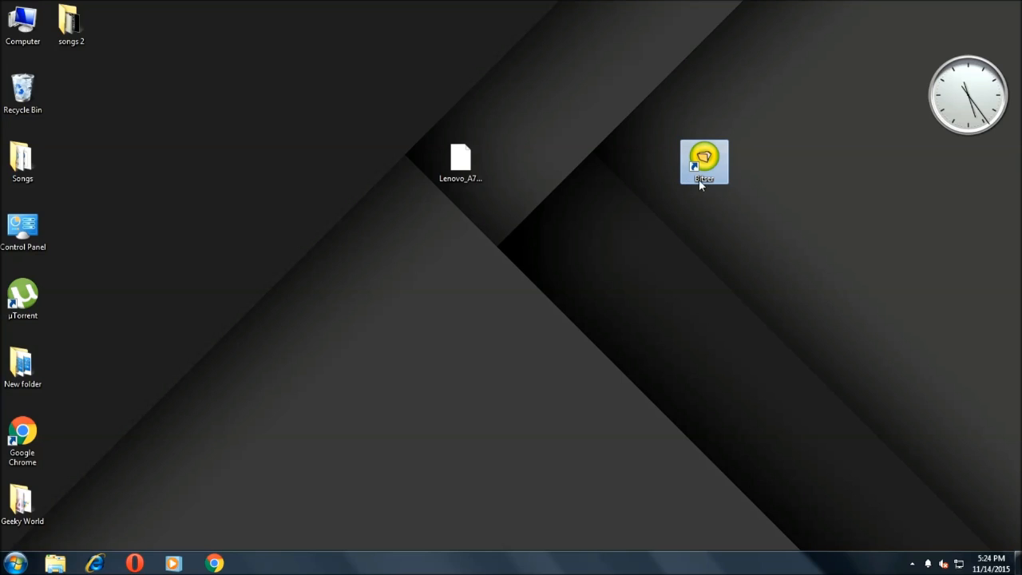
pyautogui.moveTo(545, 204)
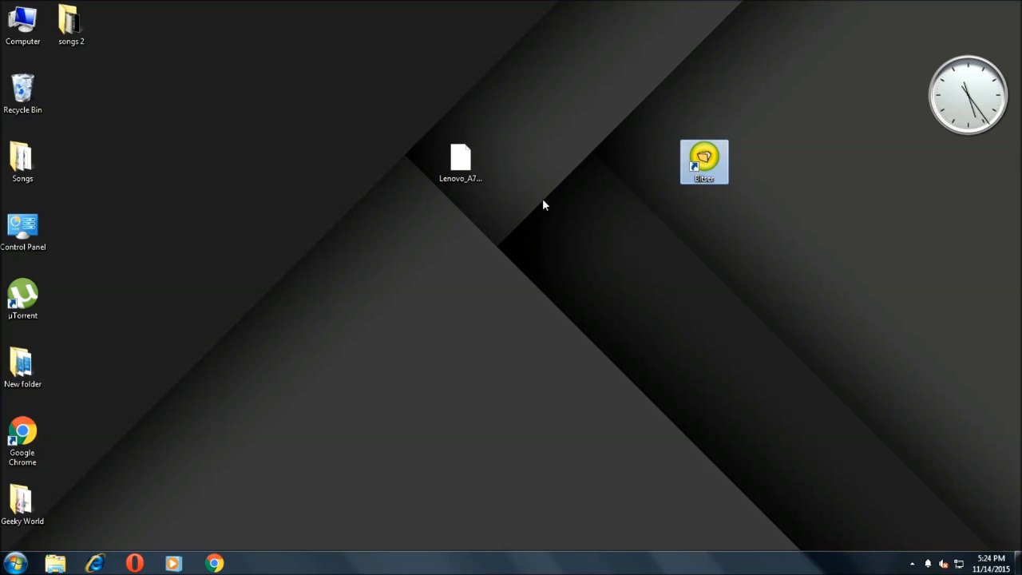
pyautogui.moveTo(728, 174)
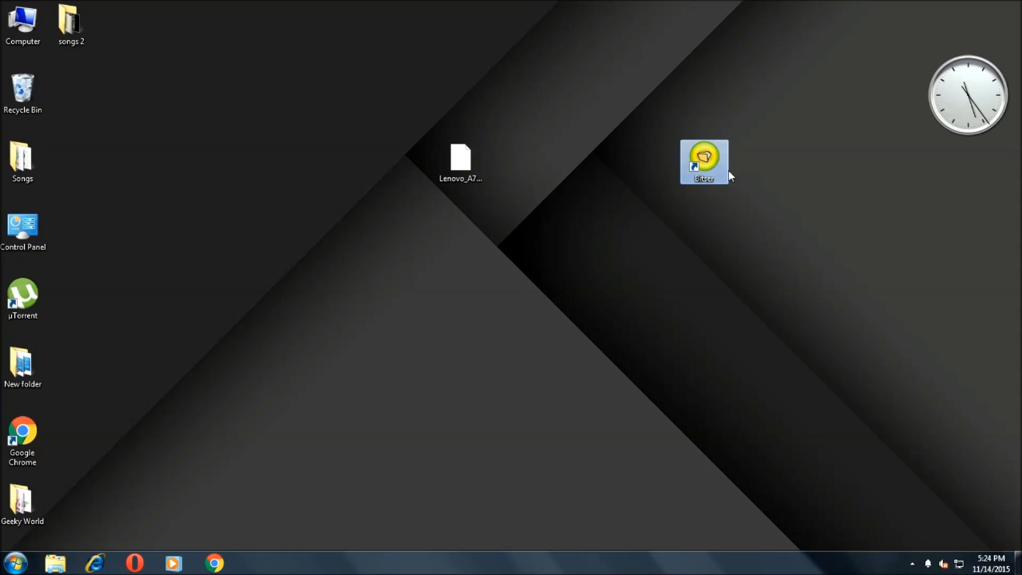
pyautogui.moveTo(703, 159)
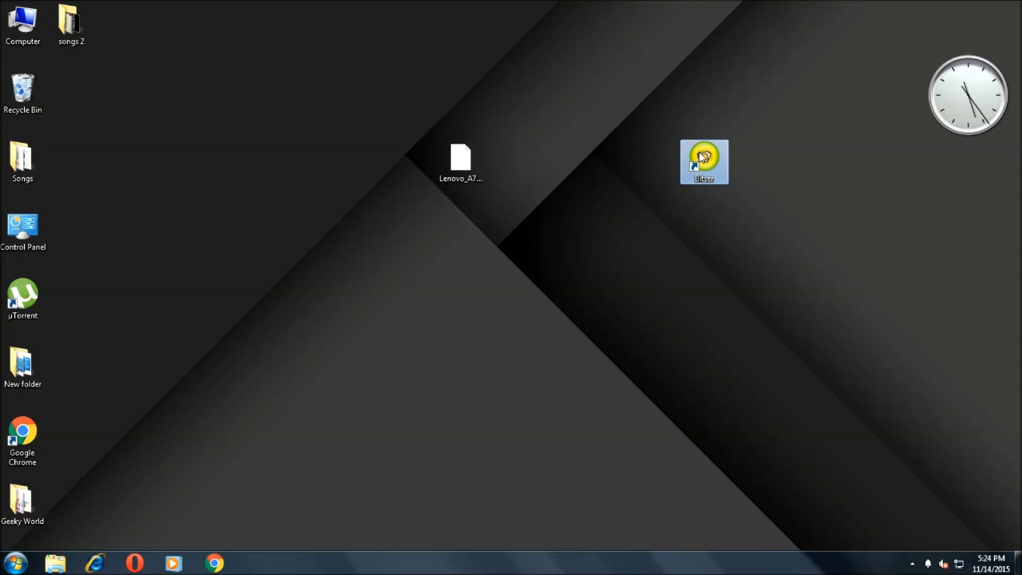
# Launch Bitser from its desktop shortcut and reposition its window on screen.
pyautogui.doubleClick(704, 161)
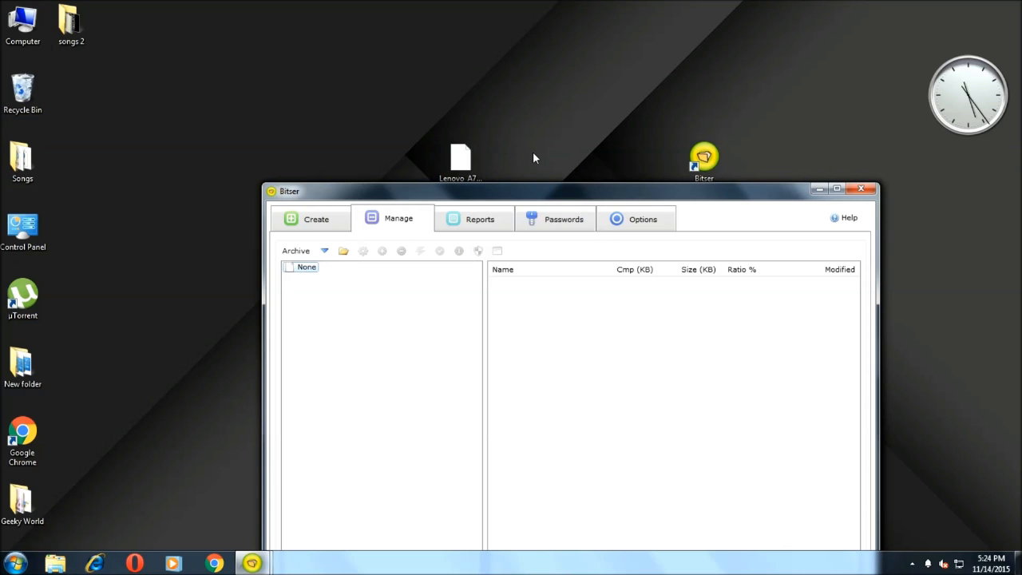
pyautogui.moveTo(559, 191); pyautogui.dragTo(296, 173)
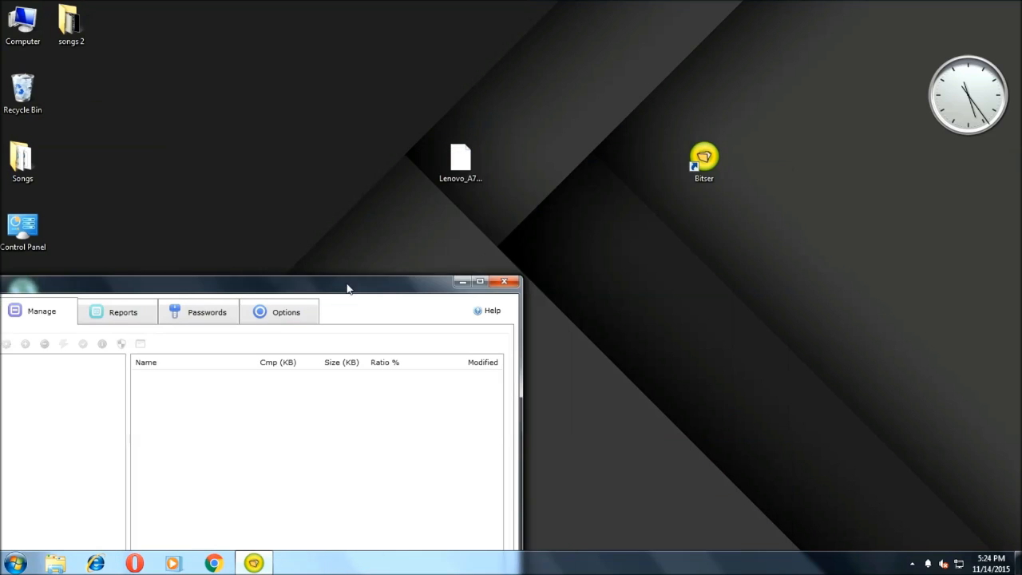
pyautogui.moveTo(347, 281); pyautogui.dragTo(479, 254)
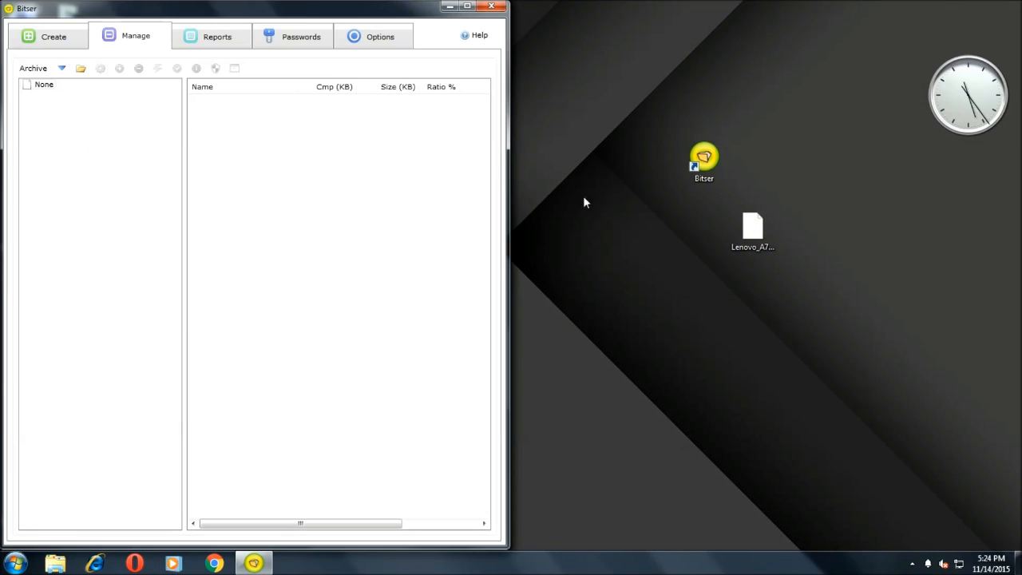
pyautogui.moveTo(753, 232); pyautogui.dragTo(549, 192)
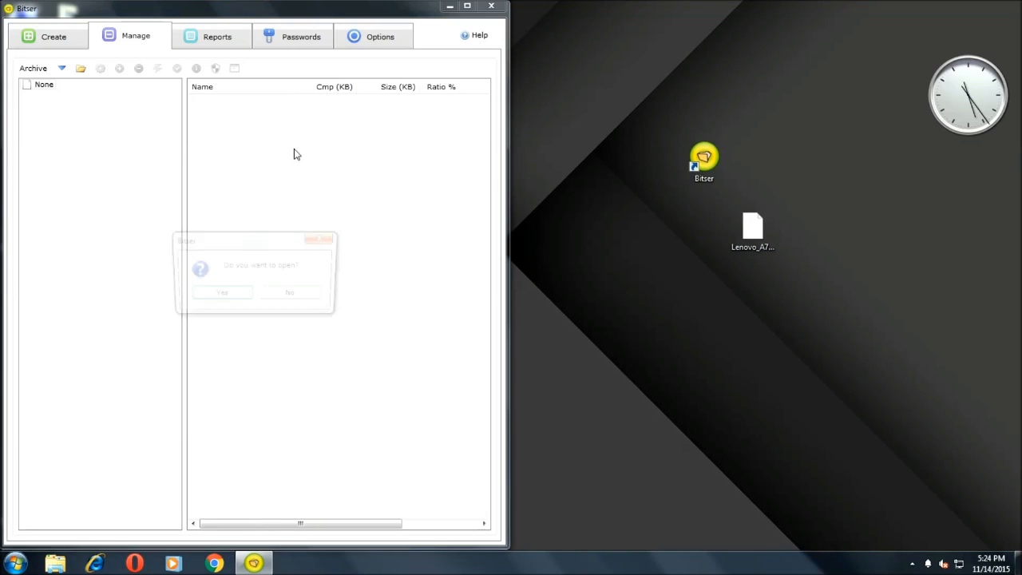
# Open Lenovo_A7000_Miui_5.9.15.zip in Bitser and extract its folders to the Desktop.
pyautogui.click(222, 293)
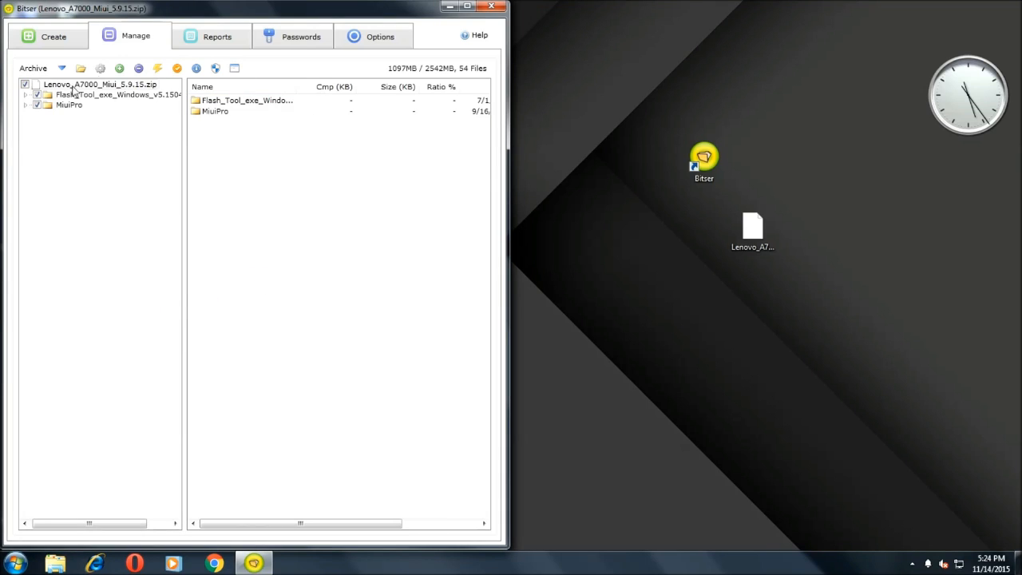
pyautogui.click(138, 68)
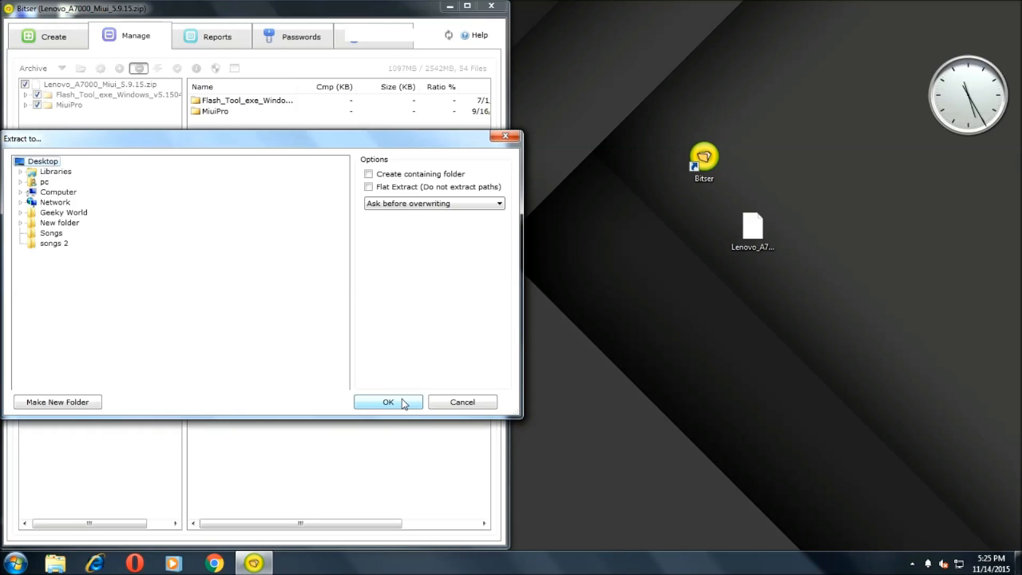
pyautogui.click(388, 401)
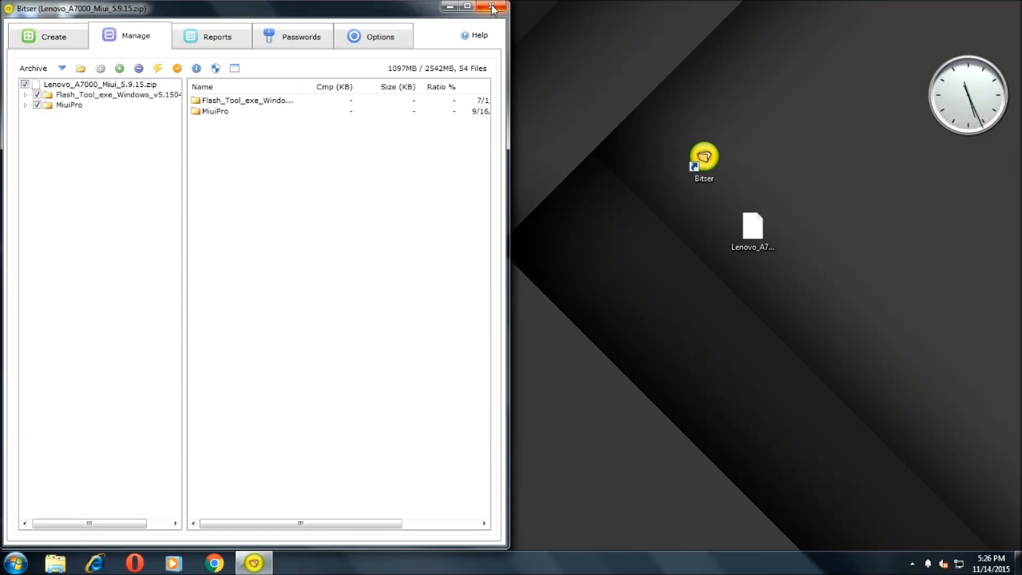
# Close Bitser, create New folder (2), and rearrange the extracted folders and firmware file.
pyautogui.click(497, 7)
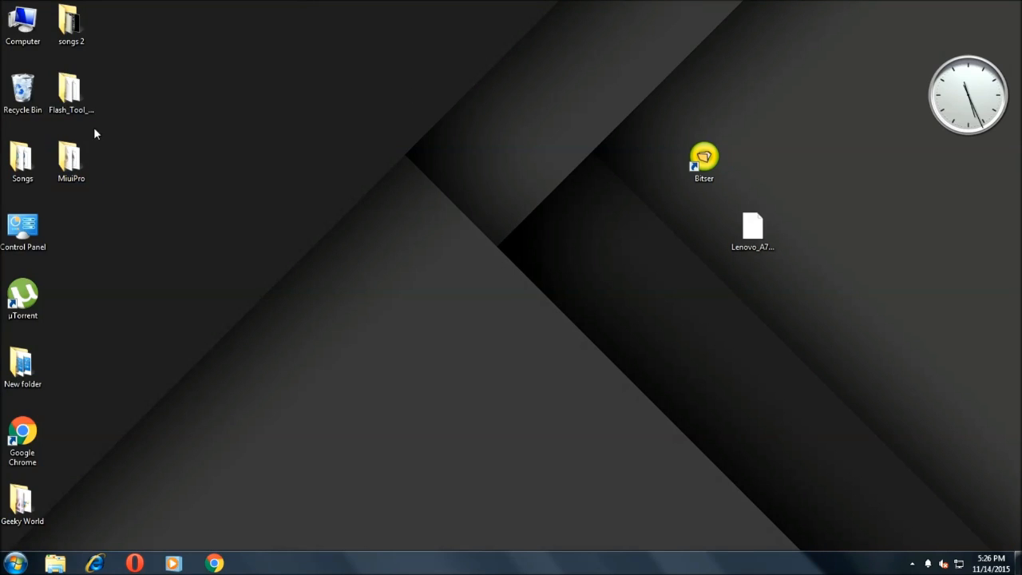
pyautogui.moveTo(70, 88); pyautogui.dragTo(315, 102)
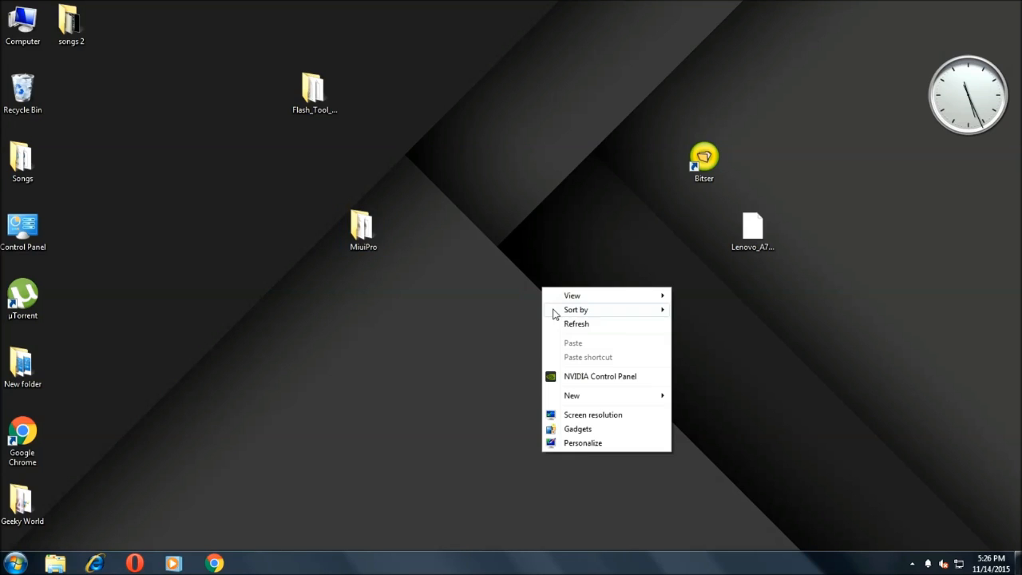
pyautogui.moveTo(583, 376)
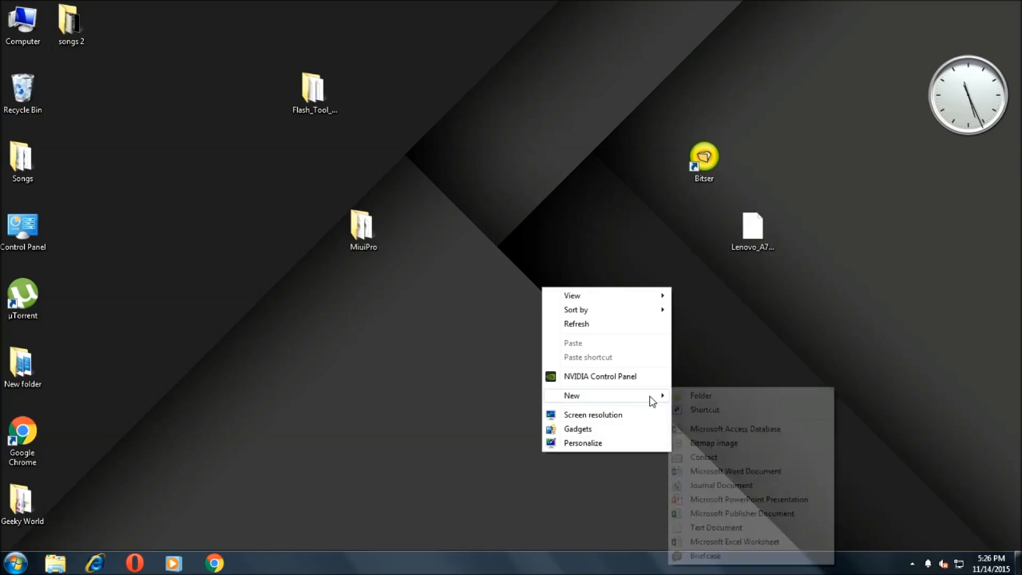
pyautogui.click(701, 395)
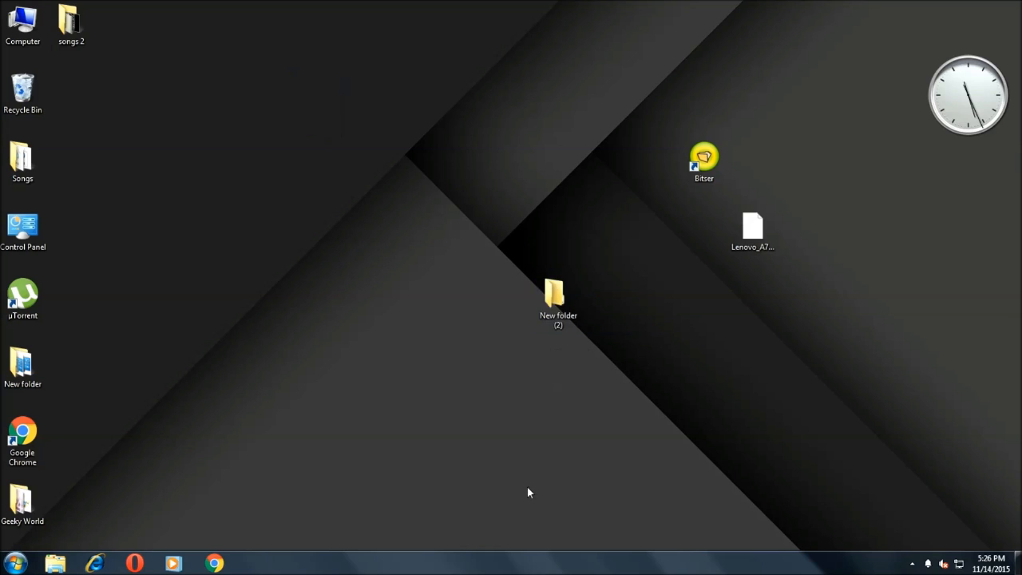
pyautogui.moveTo(557, 300); pyautogui.dragTo(314, 30)
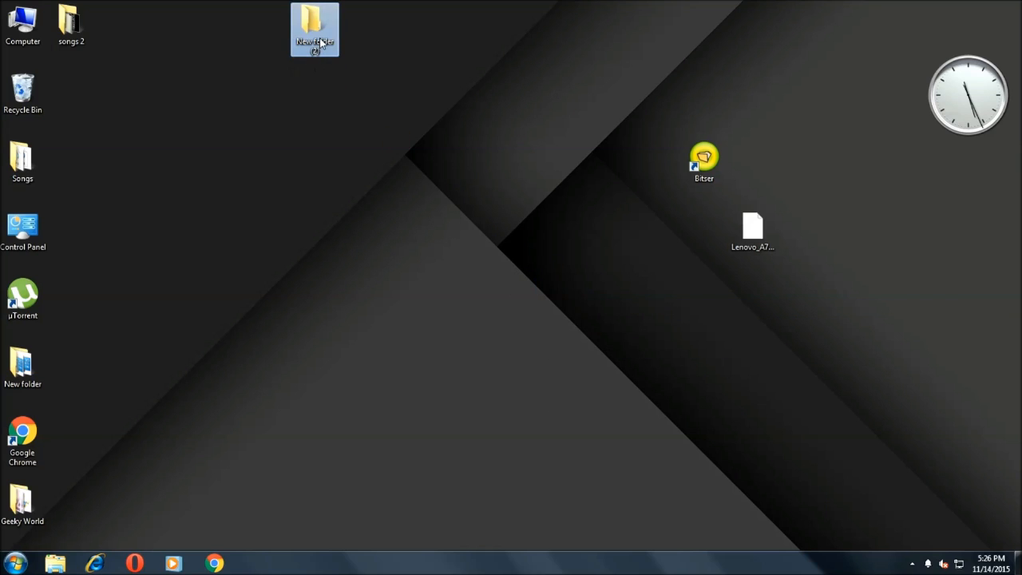
pyautogui.moveTo(705, 163); pyautogui.dragTo(78, 84)
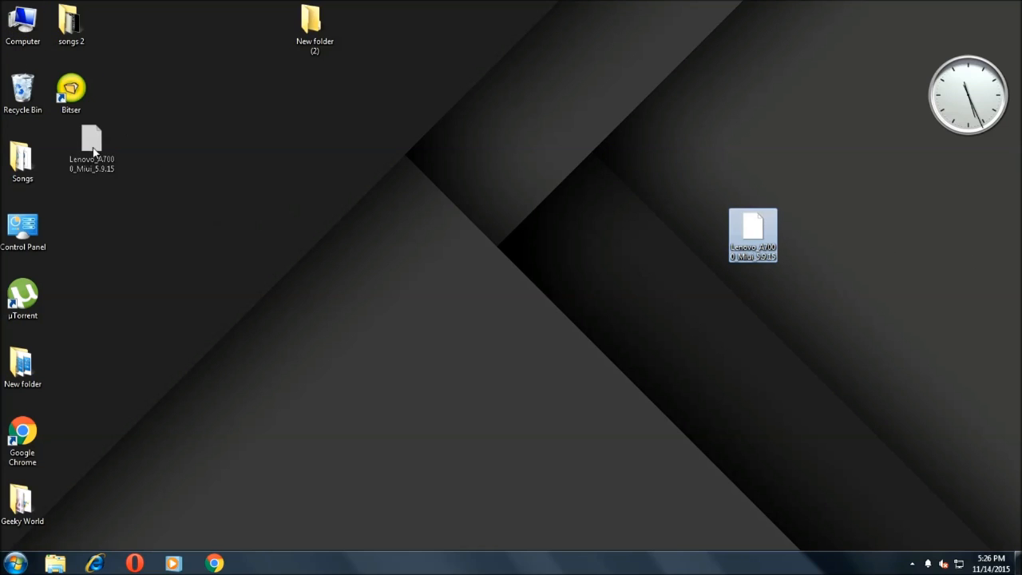
# Open New folder (2), then Flash_Tool_exe_Windows, and launch flash_tool.exe.
pyautogui.doubleClick(315, 20)
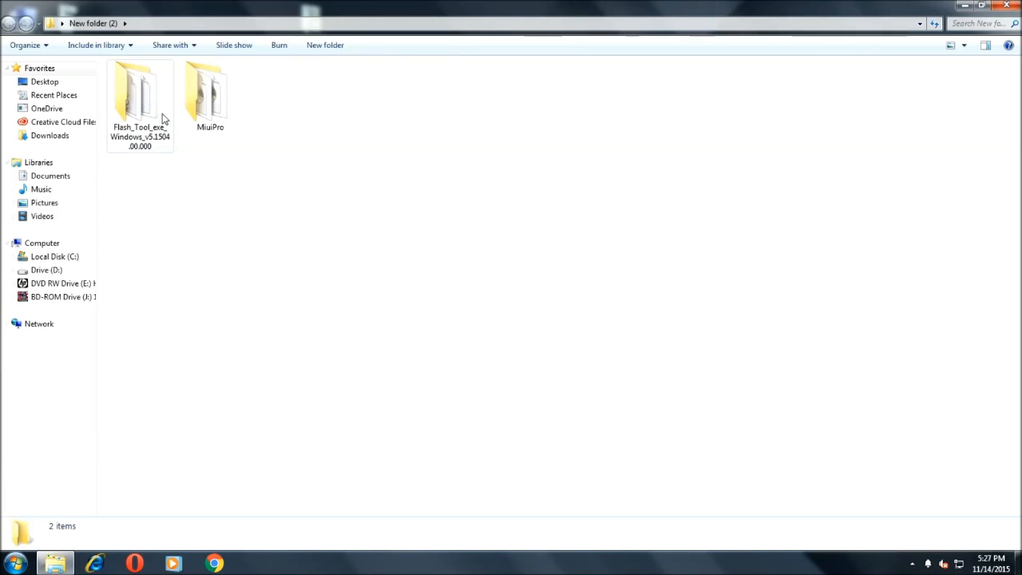
pyautogui.doubleClick(139, 92)
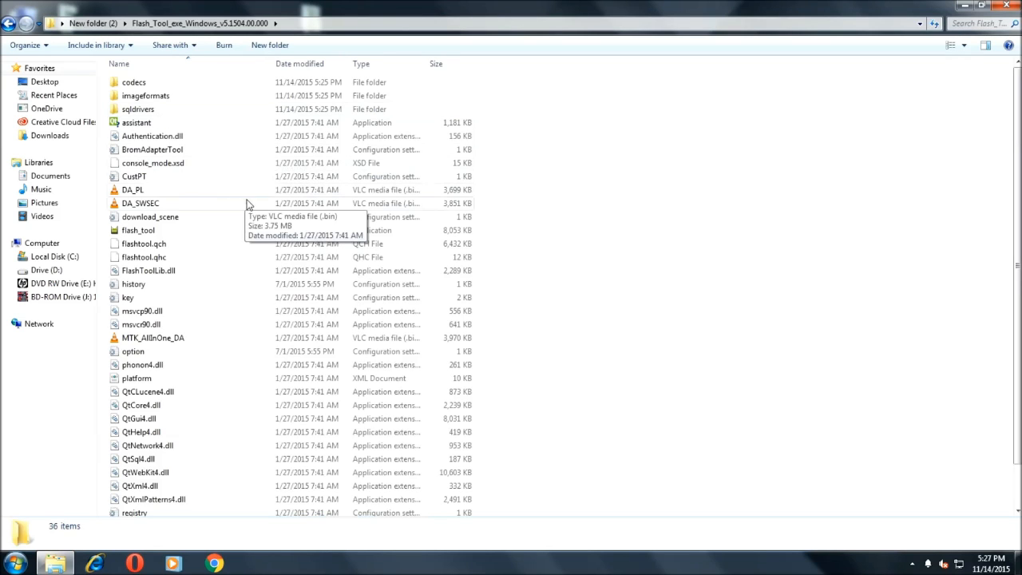
pyautogui.click(137, 230)
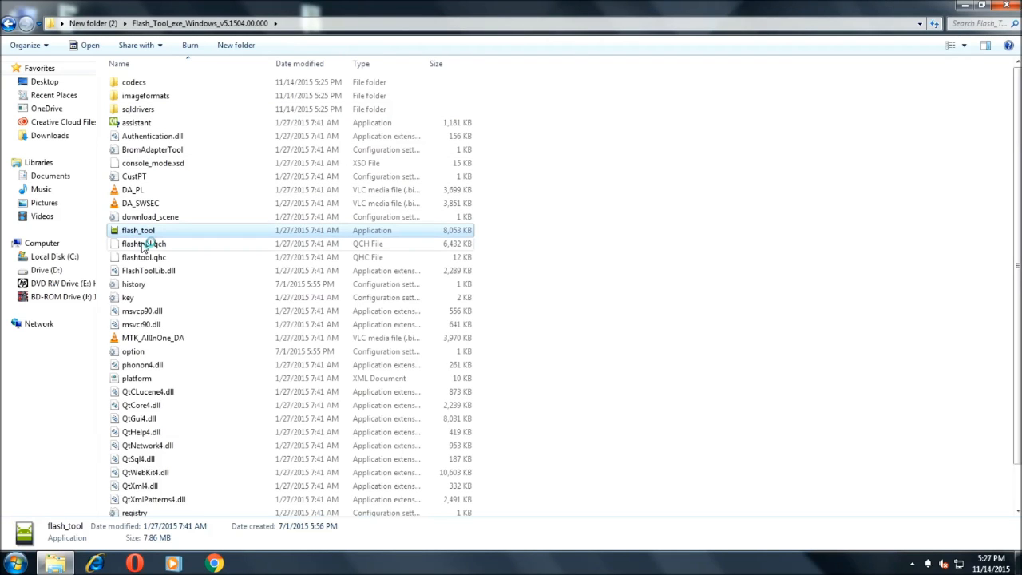
pyautogui.moveTo(144, 244)
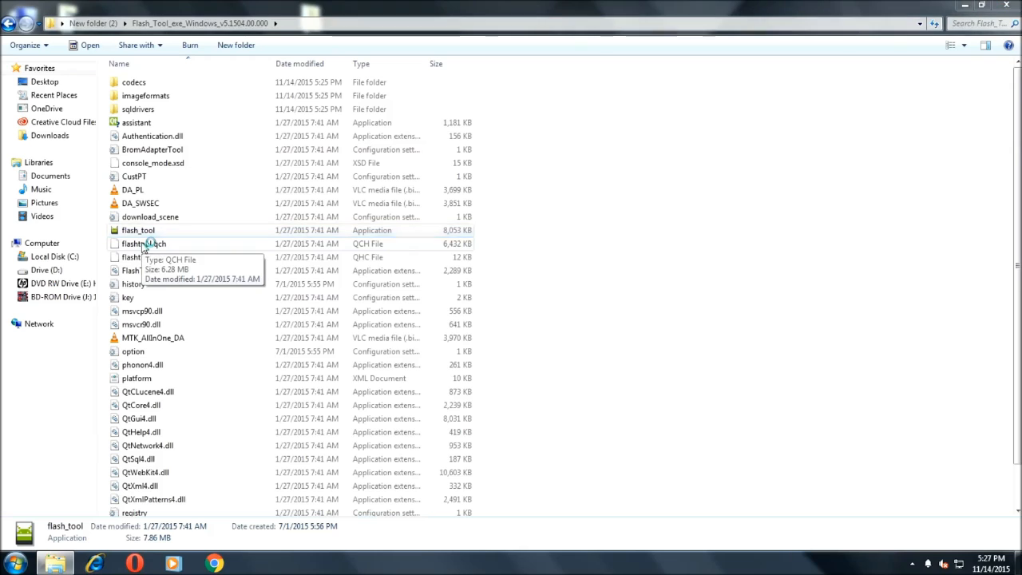
pyautogui.doubleClick(138, 230)
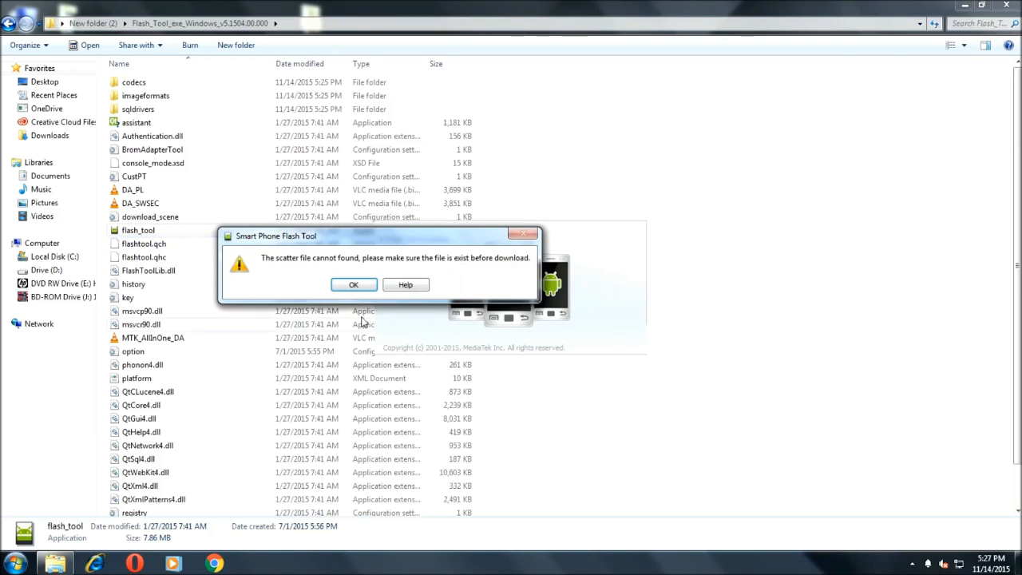
# Dismiss the 'no scatter file found' warning with OK.
pyautogui.click(354, 285)
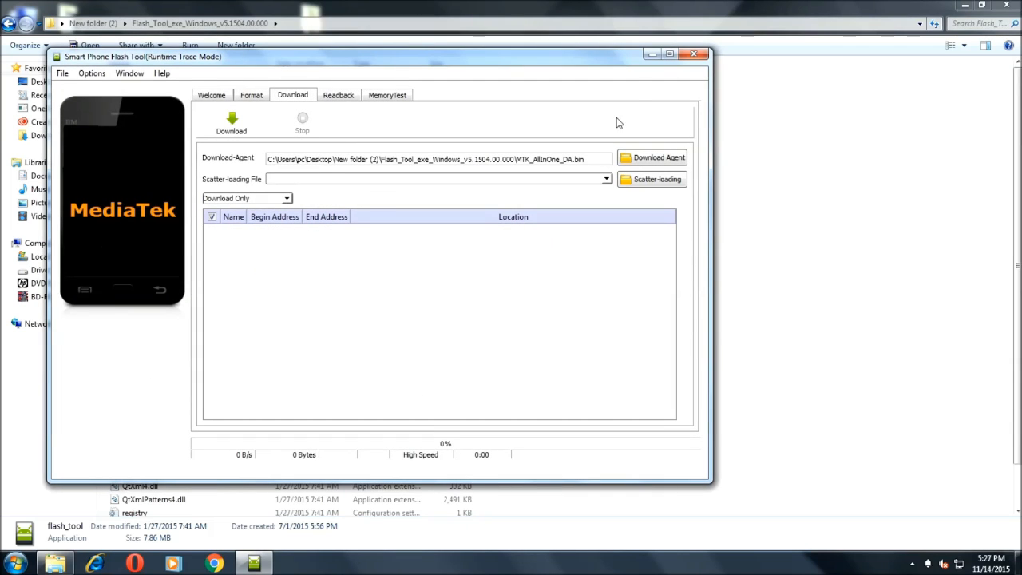
pyautogui.moveTo(369, 52)
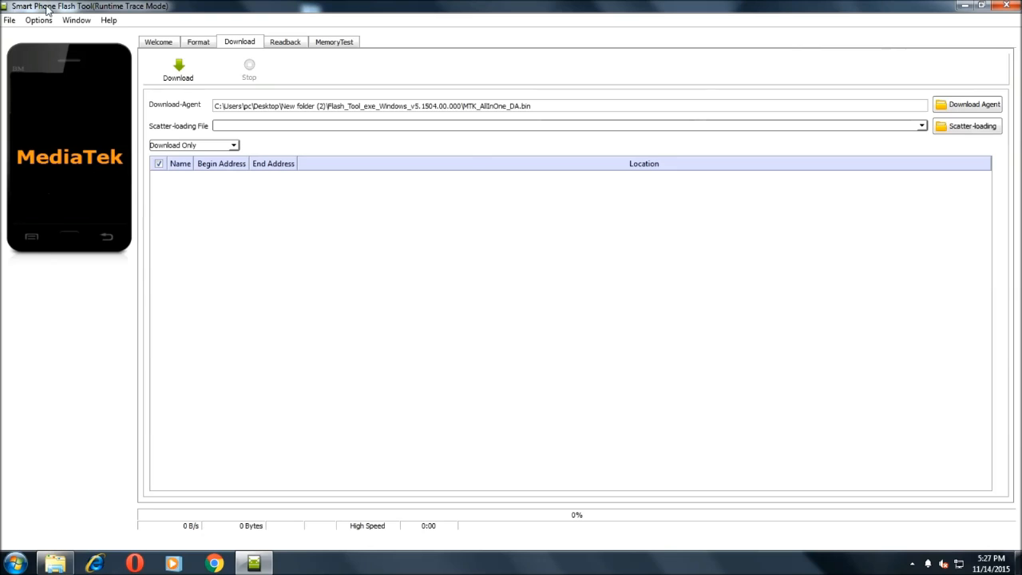
pyautogui.moveTo(230, 138)
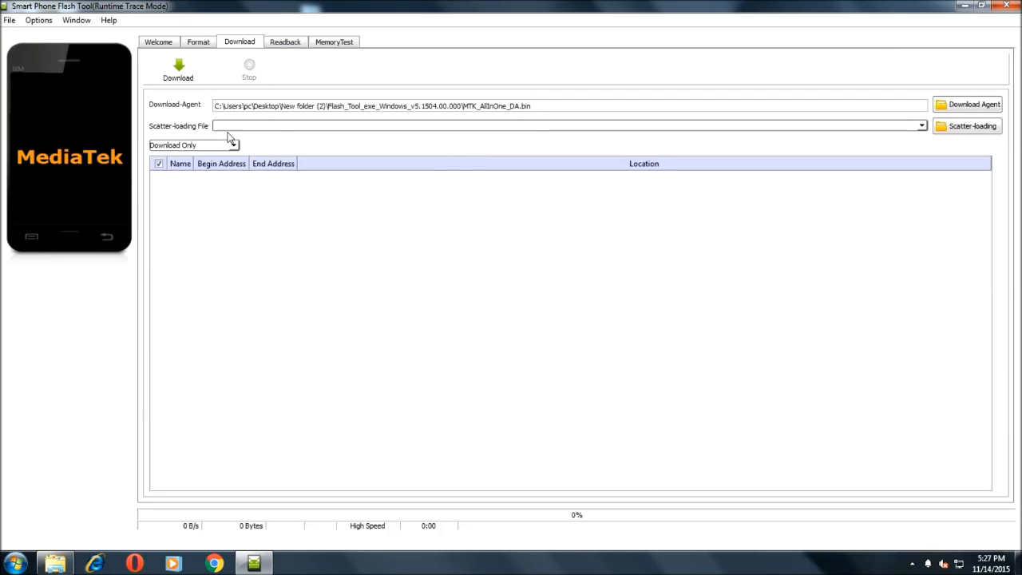
# Turn on 'DA DL All with Checksum' in the Download section of Options.
pyautogui.click(38, 20)
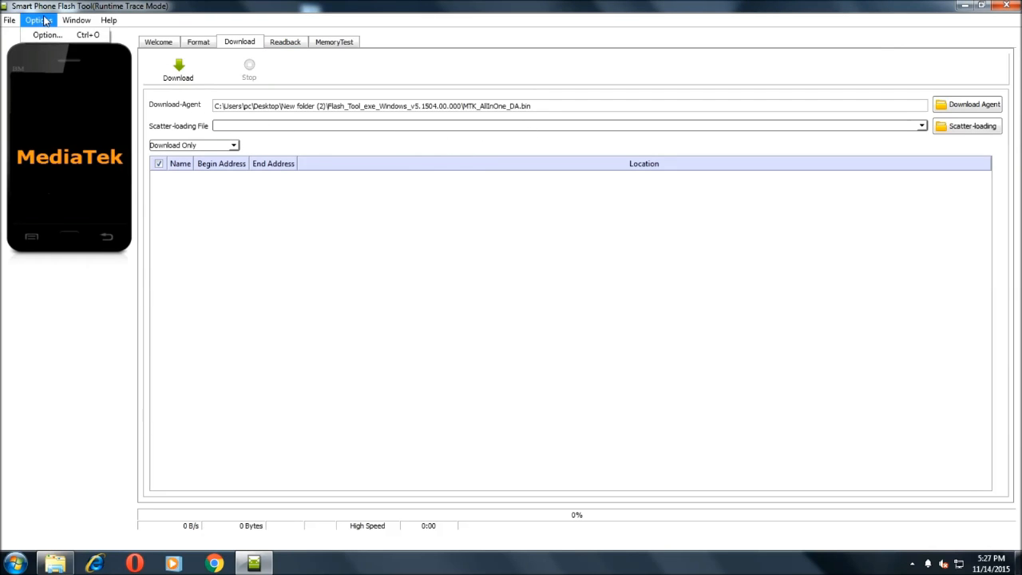
pyautogui.click(46, 35)
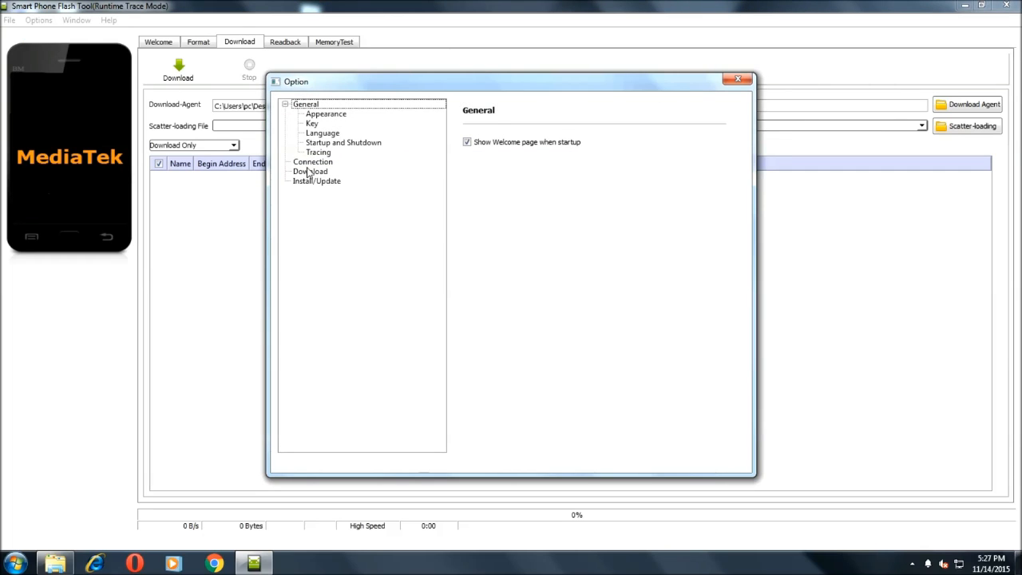
pyautogui.click(310, 171)
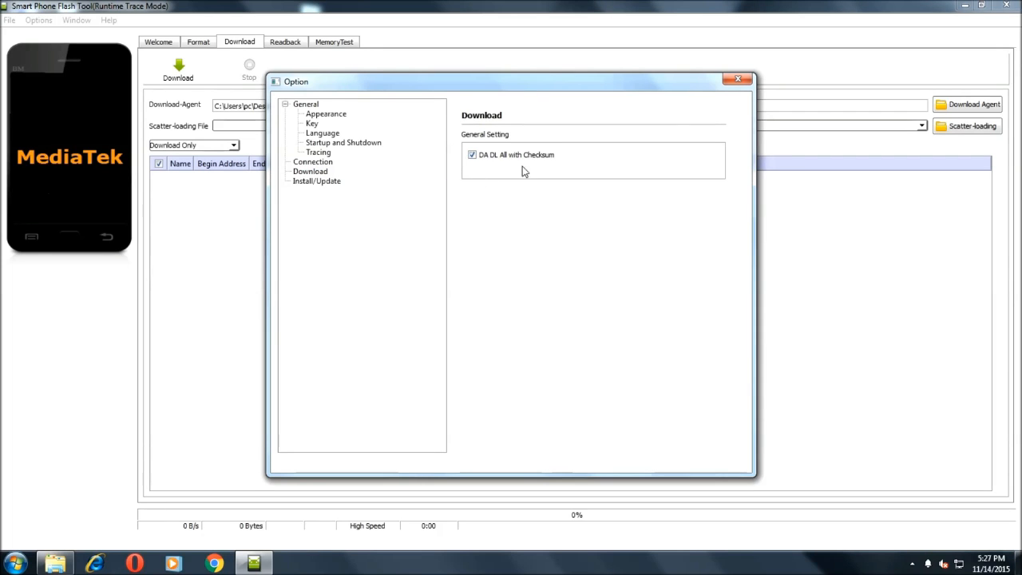
pyautogui.click(737, 78)
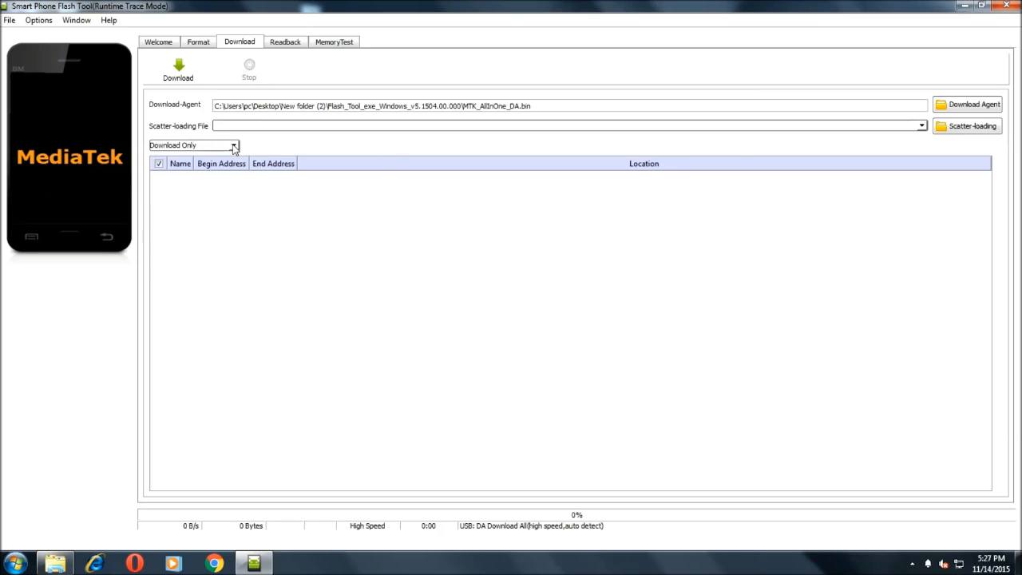
# Set the mode to Firmware Upgrade and load MiuiPro's MT6752_Android_scatter file.
pyautogui.click(232, 144)
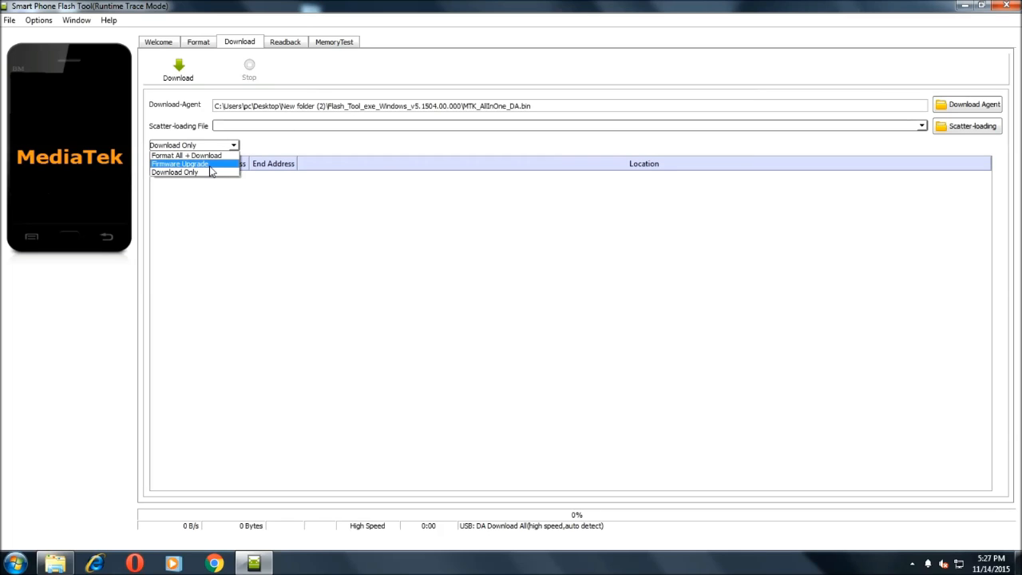
pyautogui.click(180, 163)
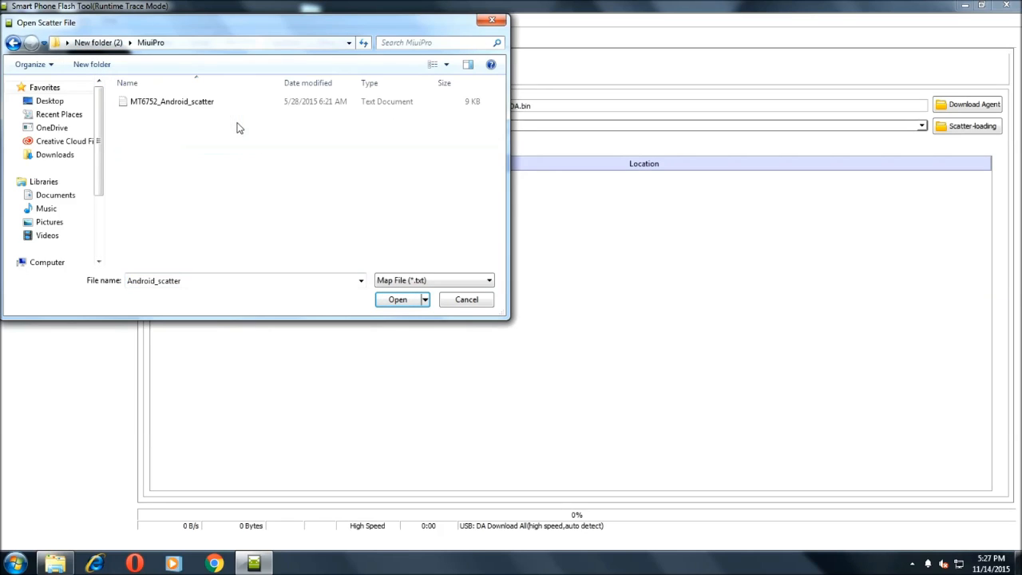
pyautogui.click(172, 101)
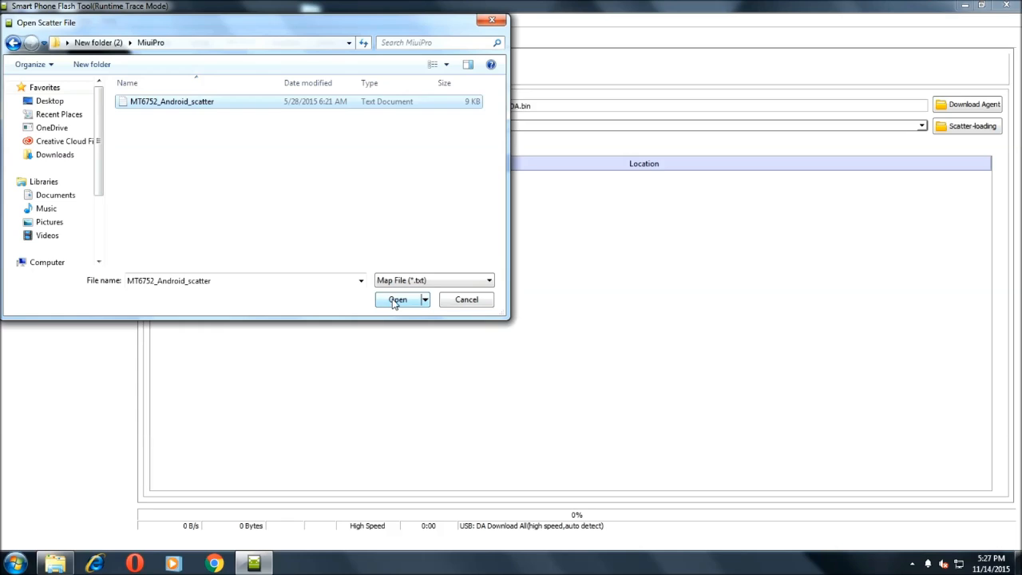
pyautogui.click(397, 299)
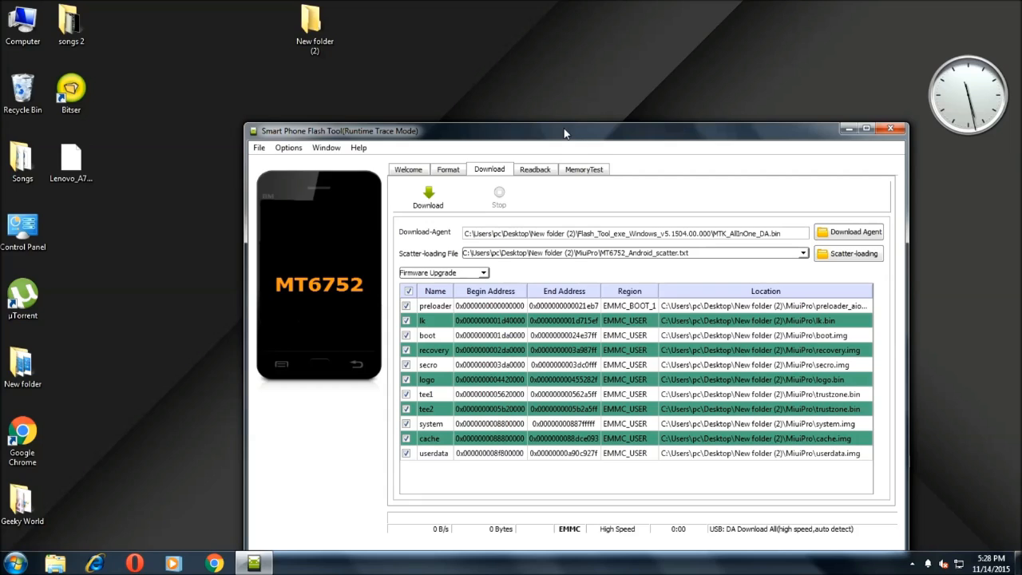
pyautogui.click(866, 128)
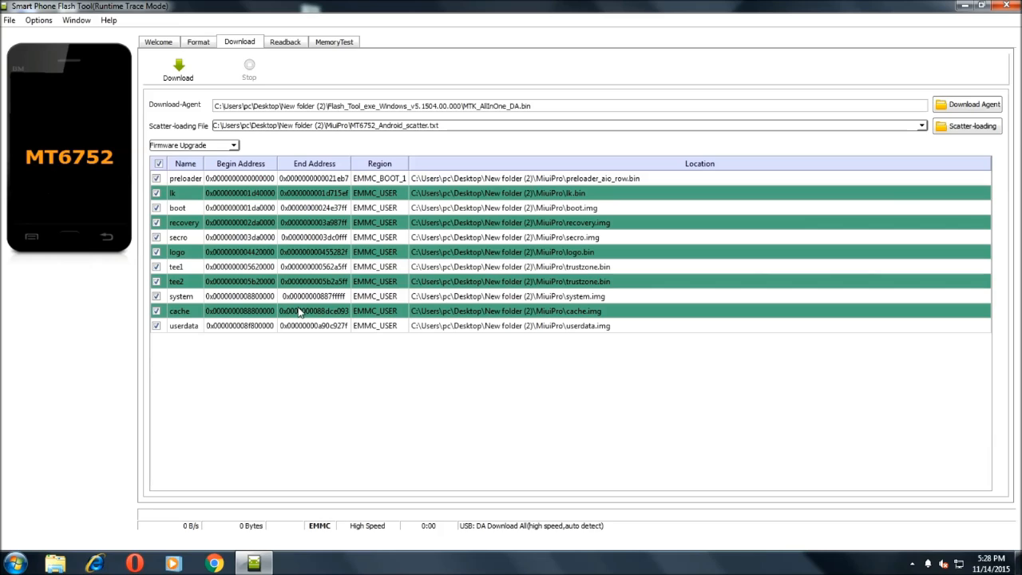
pyautogui.moveTo(80, 361)
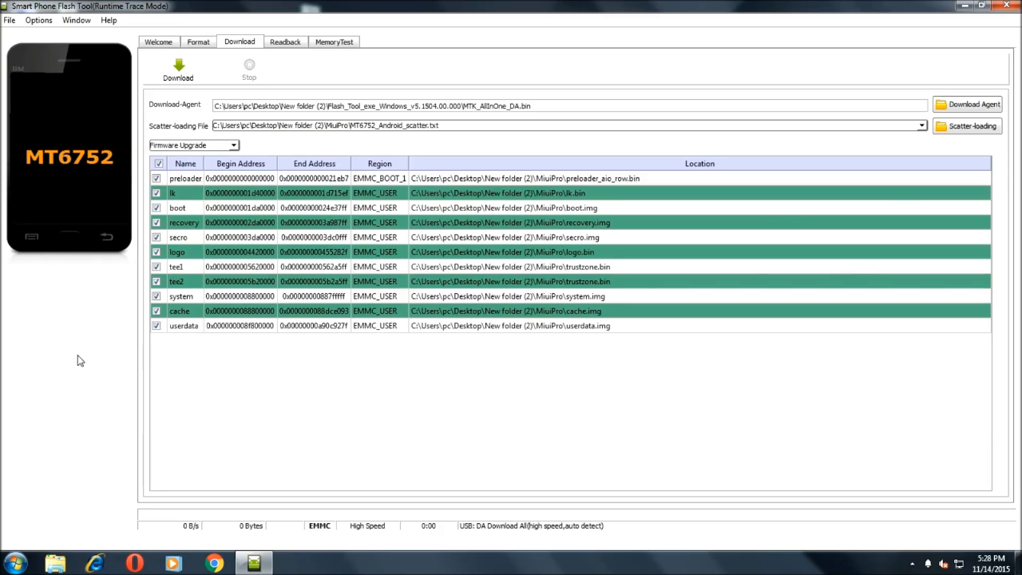
pyautogui.moveTo(143, 241)
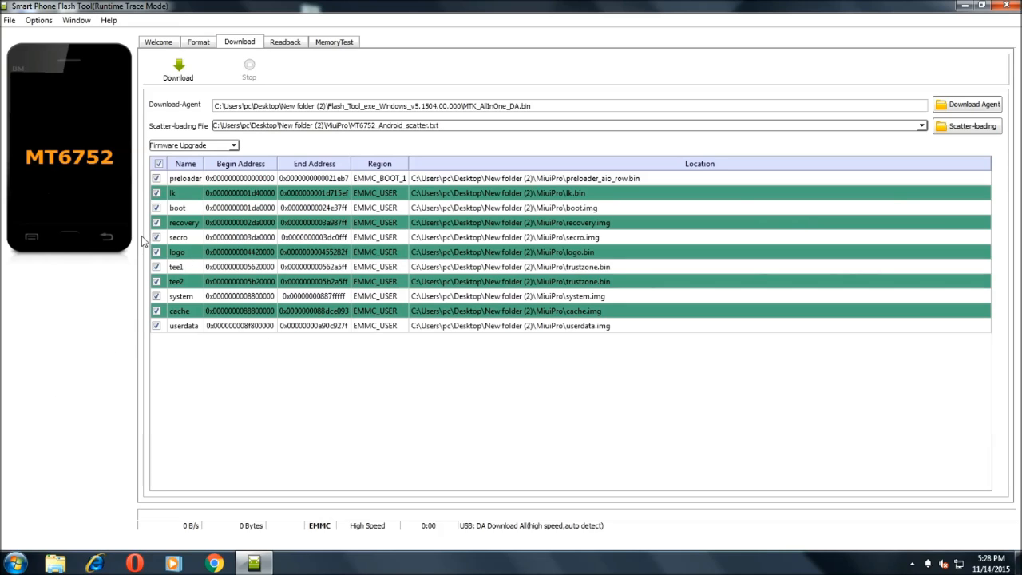
pyautogui.moveTo(144, 384)
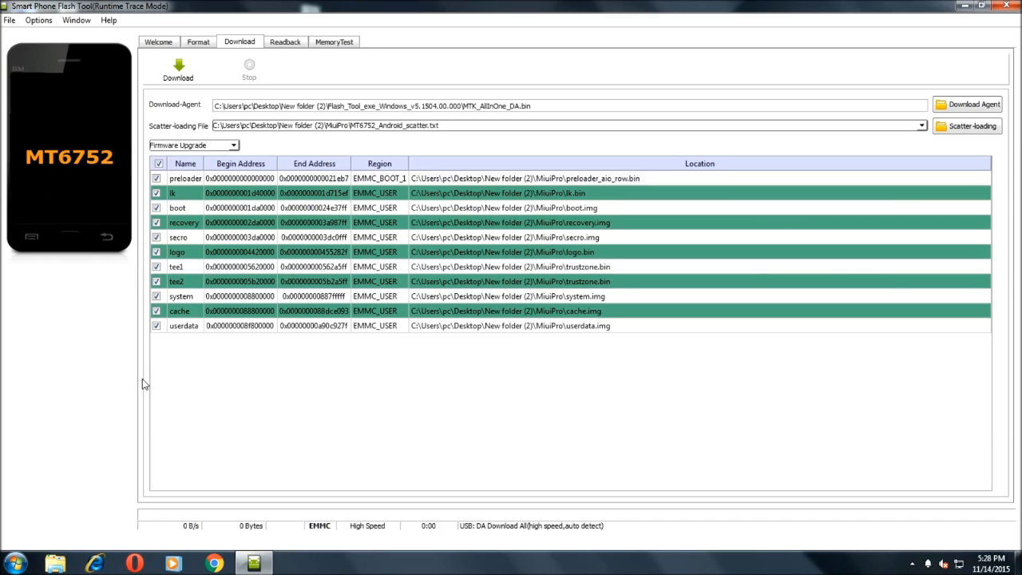
pyautogui.moveTo(405, 326)
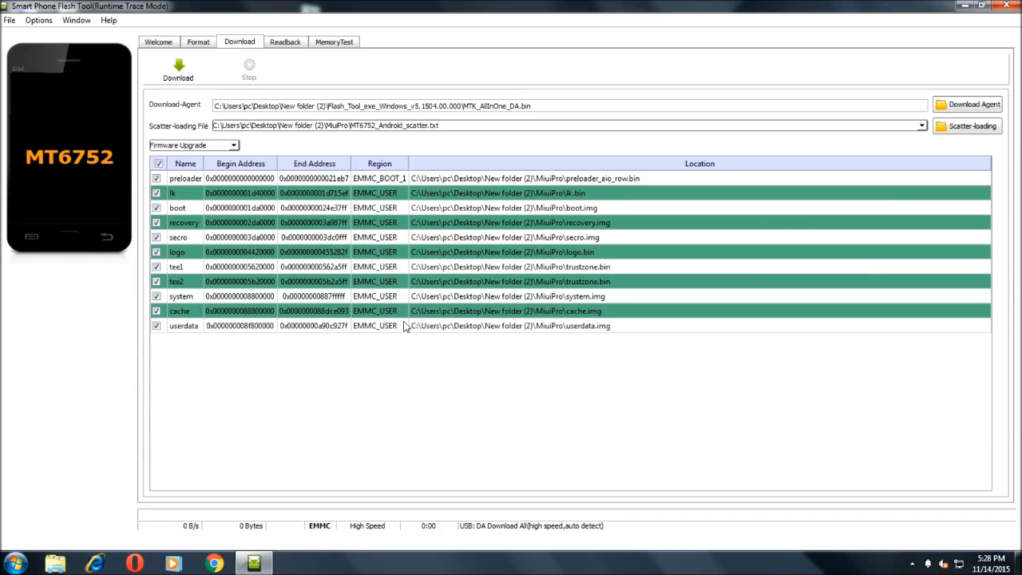
pyautogui.moveTo(311, 382)
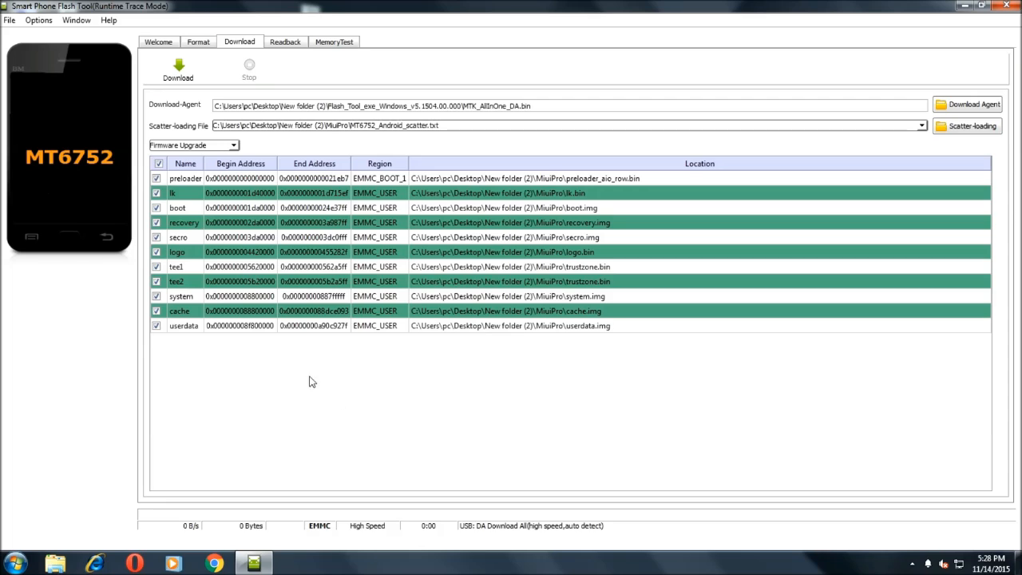
pyautogui.moveTo(315, 338)
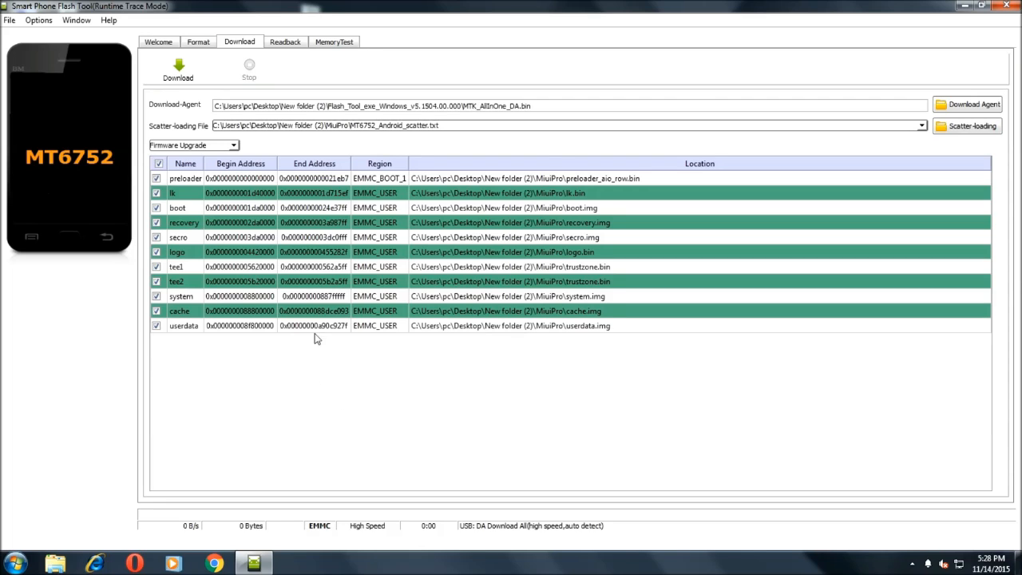
pyautogui.moveTo(326, 321)
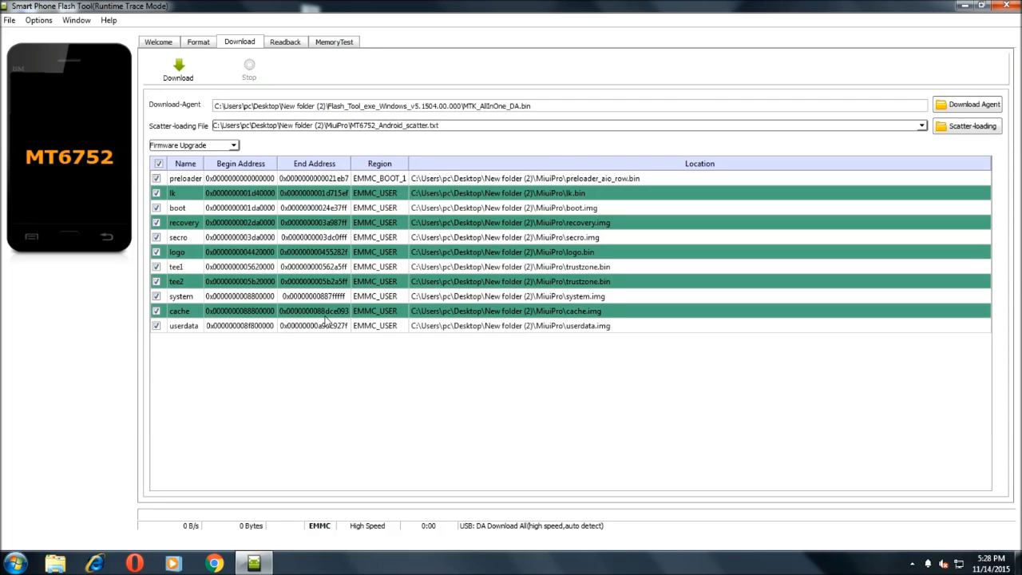
pyautogui.moveTo(393, 351)
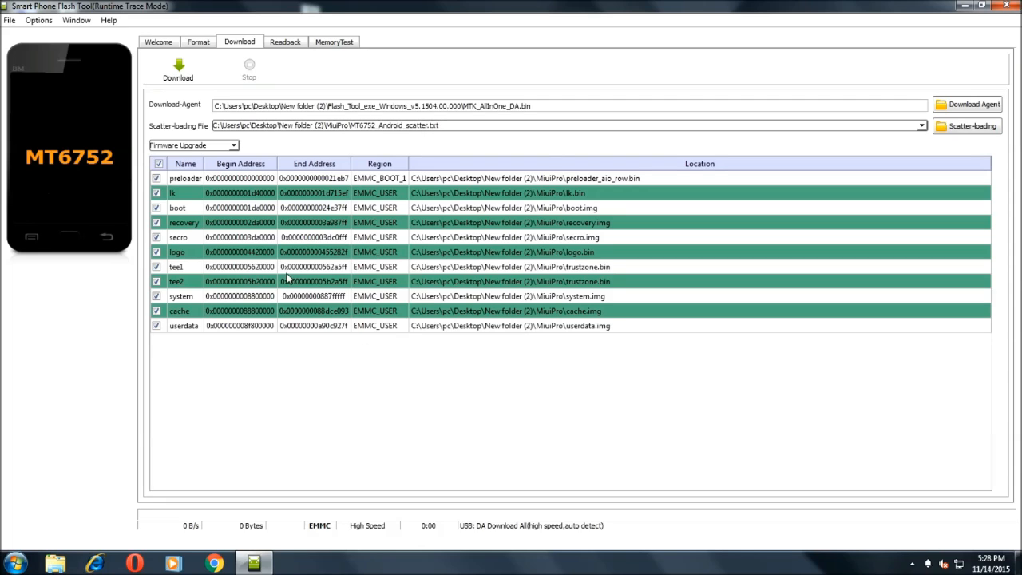
pyautogui.moveTo(183, 192)
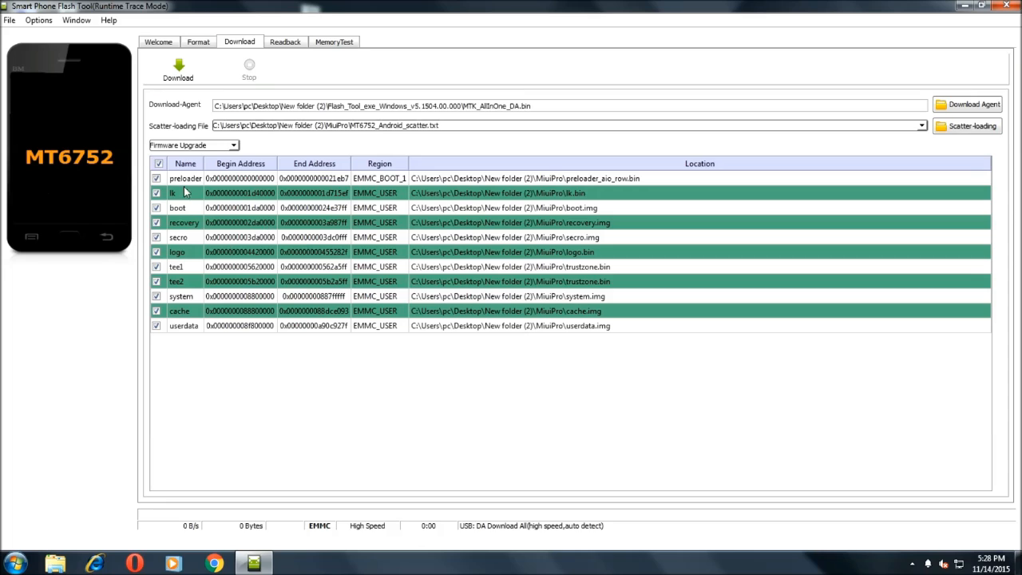
pyautogui.moveTo(227, 226)
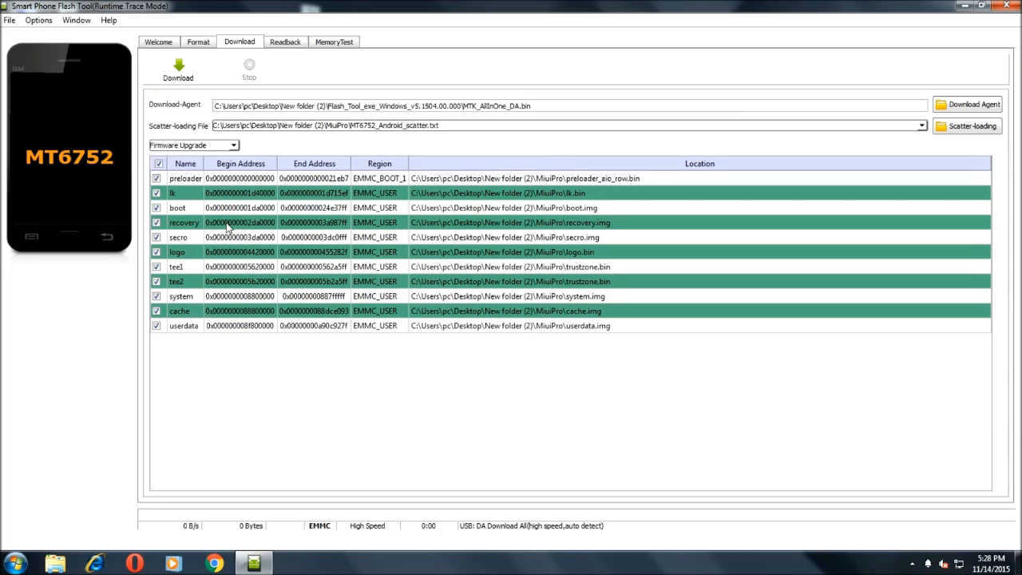
pyautogui.moveTo(399, 415)
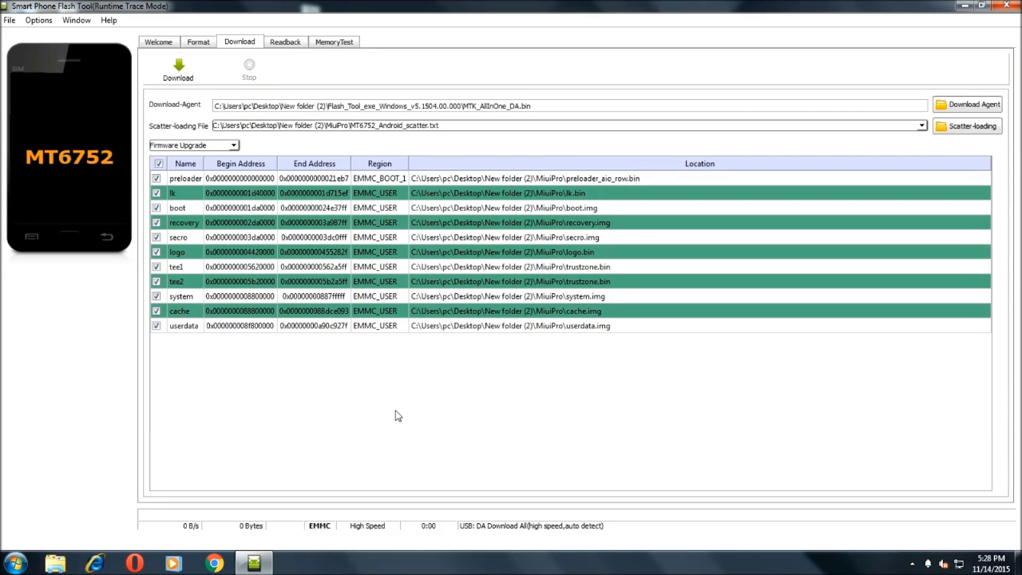
pyautogui.moveTo(399, 397)
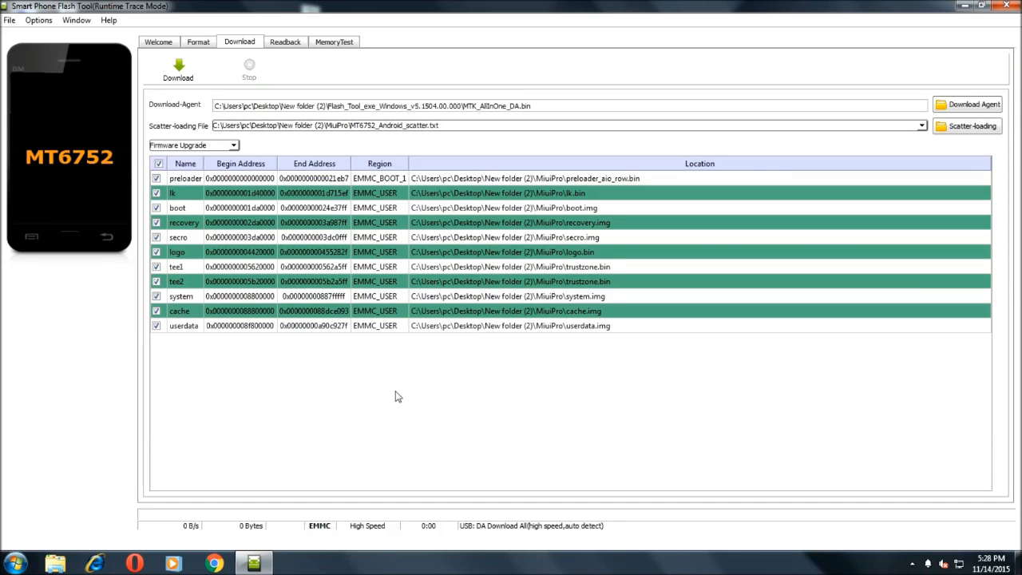
pyautogui.moveTo(160, 94)
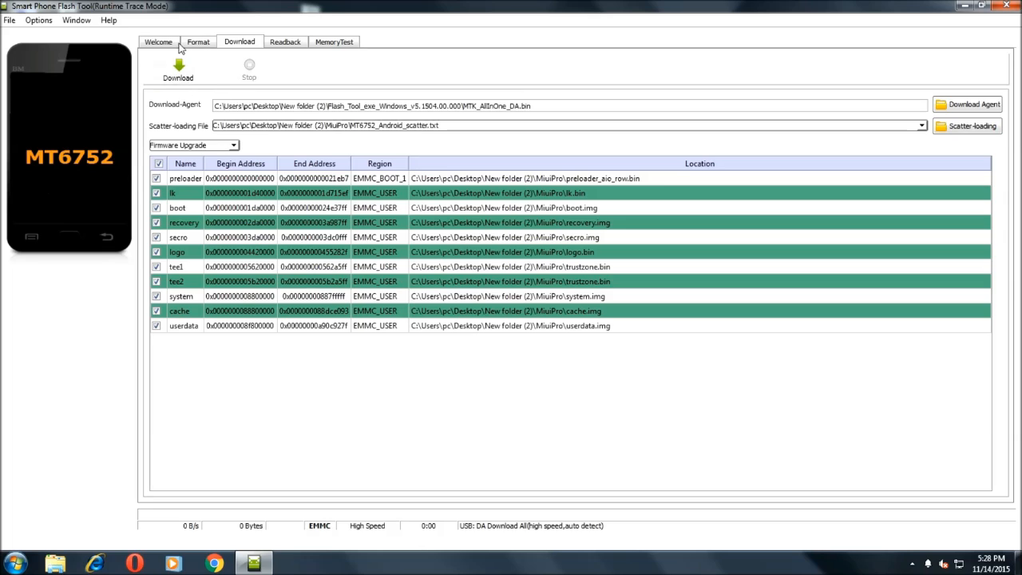
pyautogui.moveTo(178, 71)
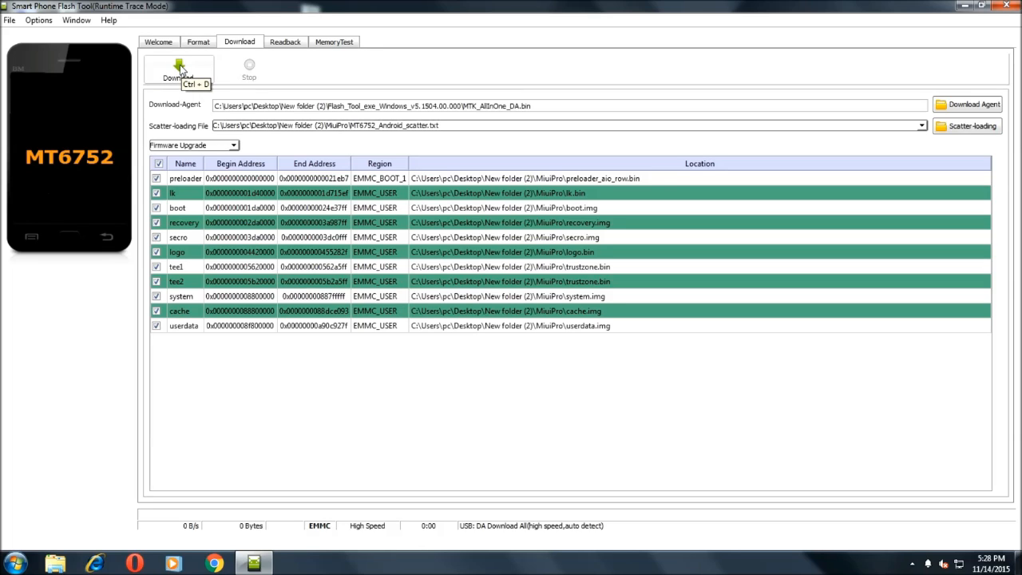
pyautogui.moveTo(186, 64)
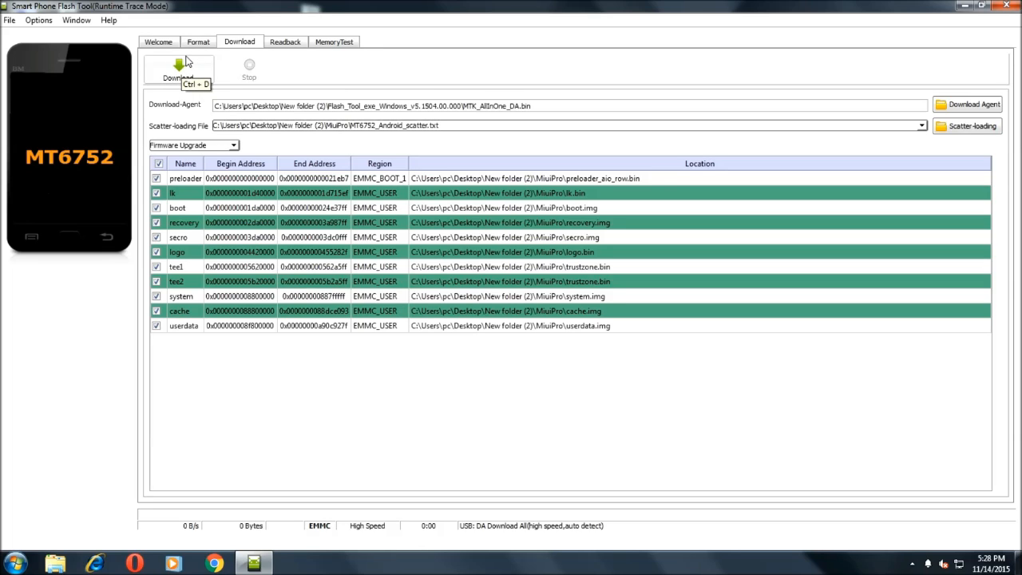
pyautogui.moveTo(178, 74)
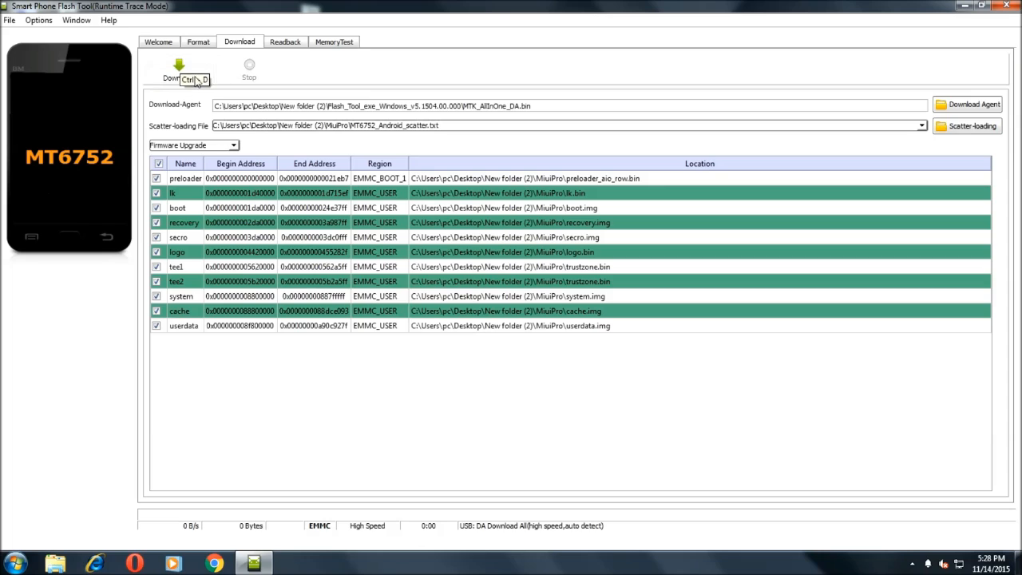
pyautogui.moveTo(185, 53)
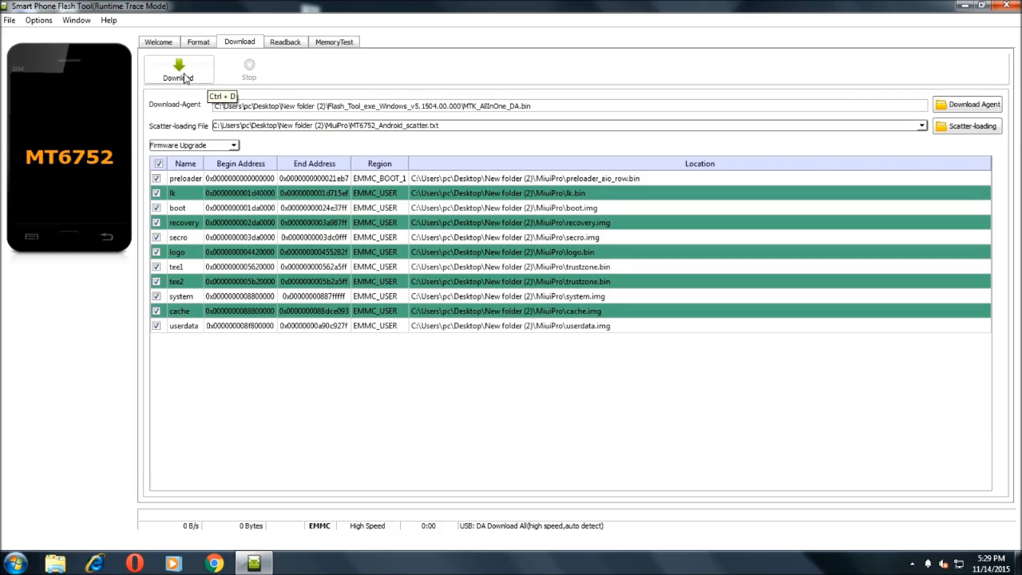
# Start the Firmware Upgrade download of the eleven MT6752 partitions.
pyautogui.click(179, 67)
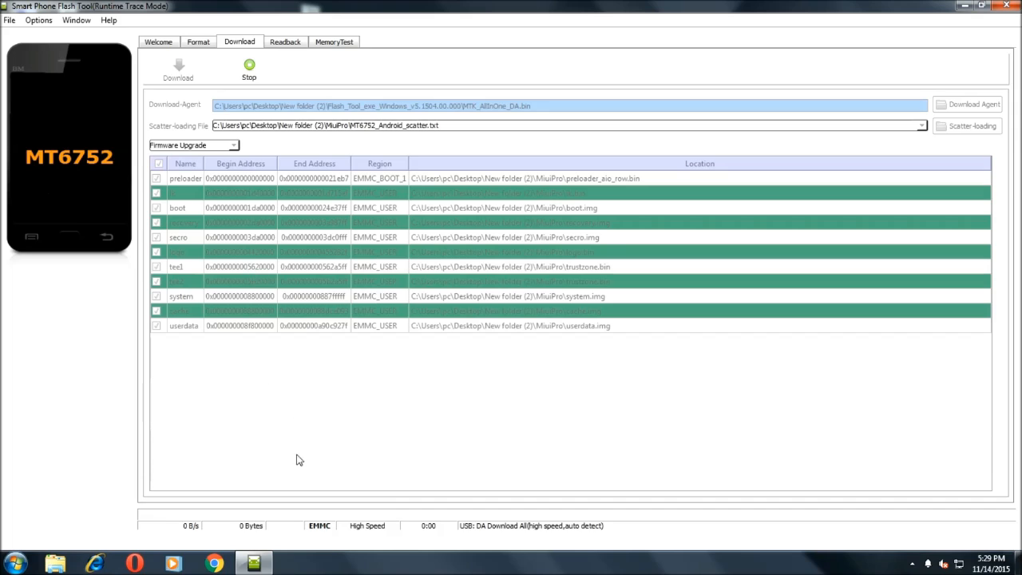
pyautogui.moveTo(166, 336)
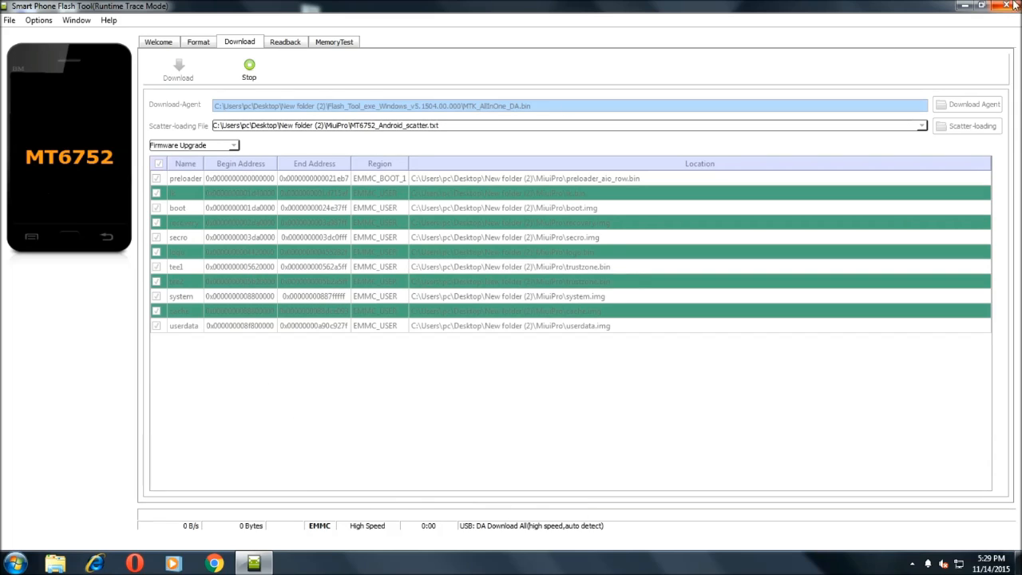
# Close SP Flash Tool mid-download, declining once, then confirming Yes in the exit warning.
pyautogui.click(1007, 5)
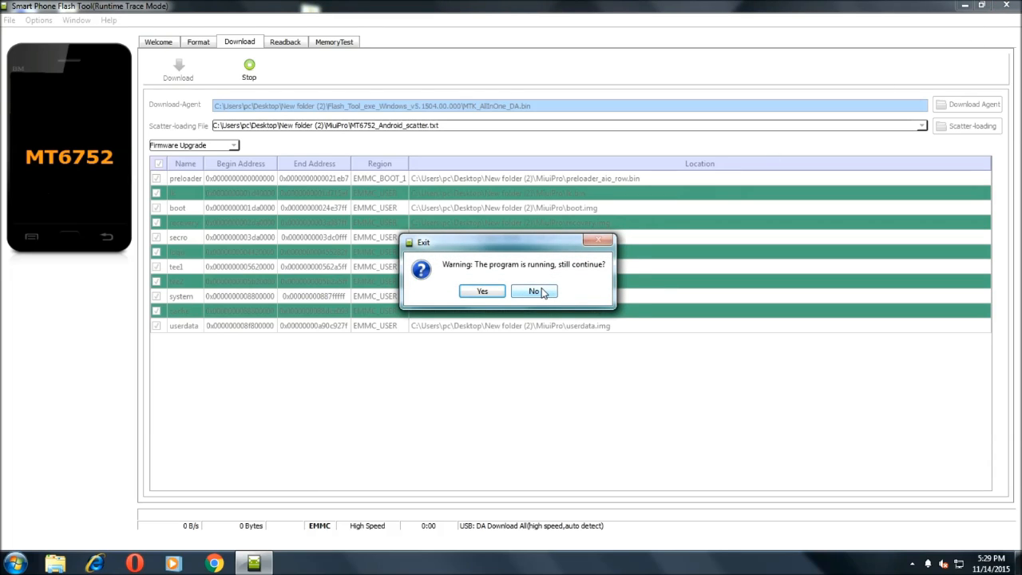
pyautogui.click(534, 290)
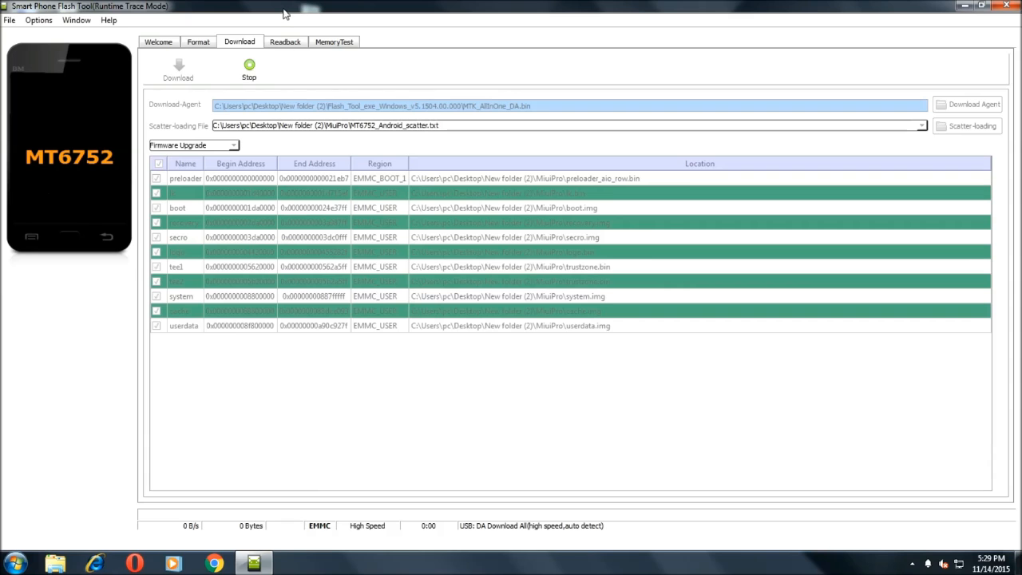
pyautogui.click(983, 5)
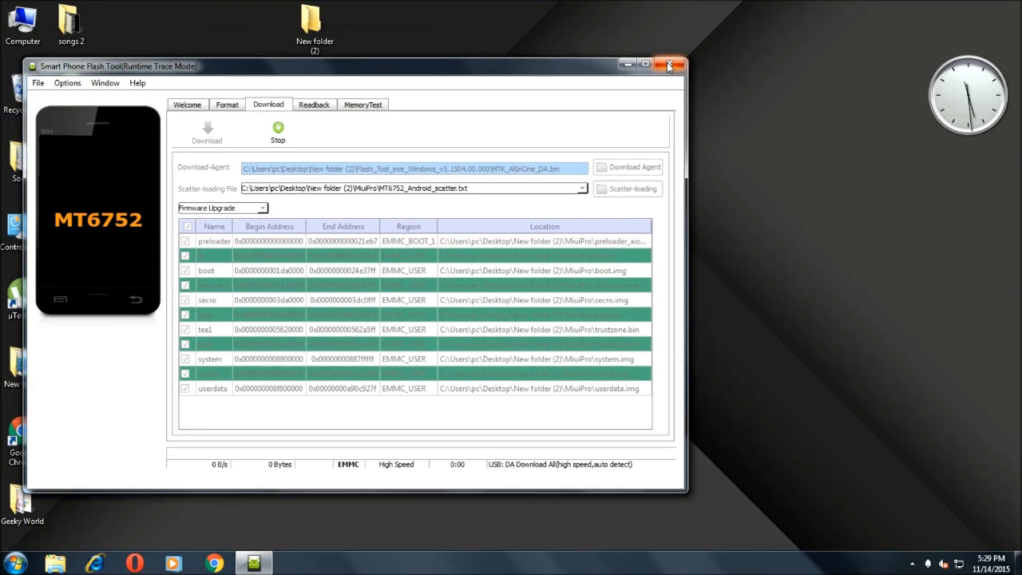
pyautogui.click(670, 65)
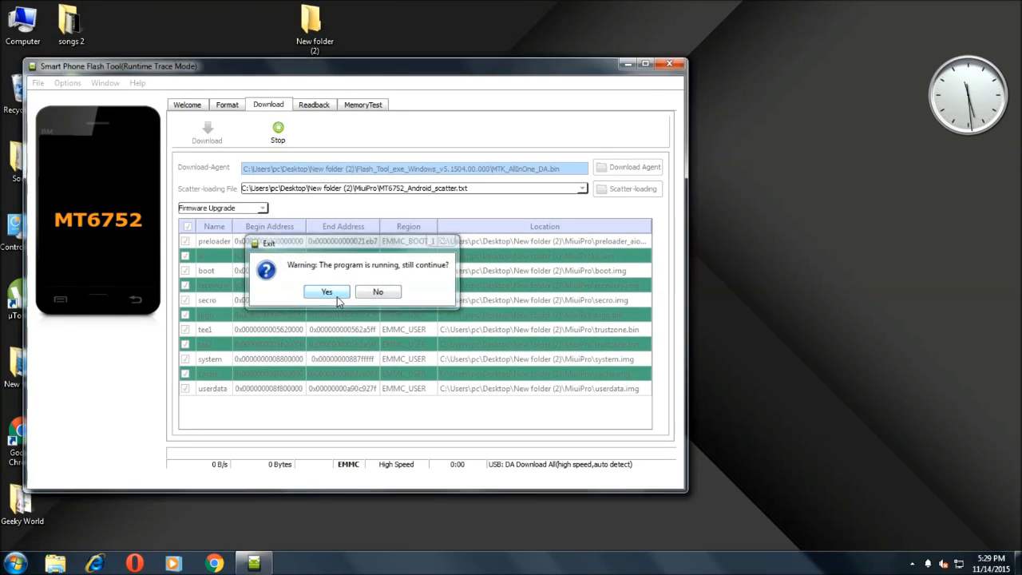
pyautogui.click(327, 292)
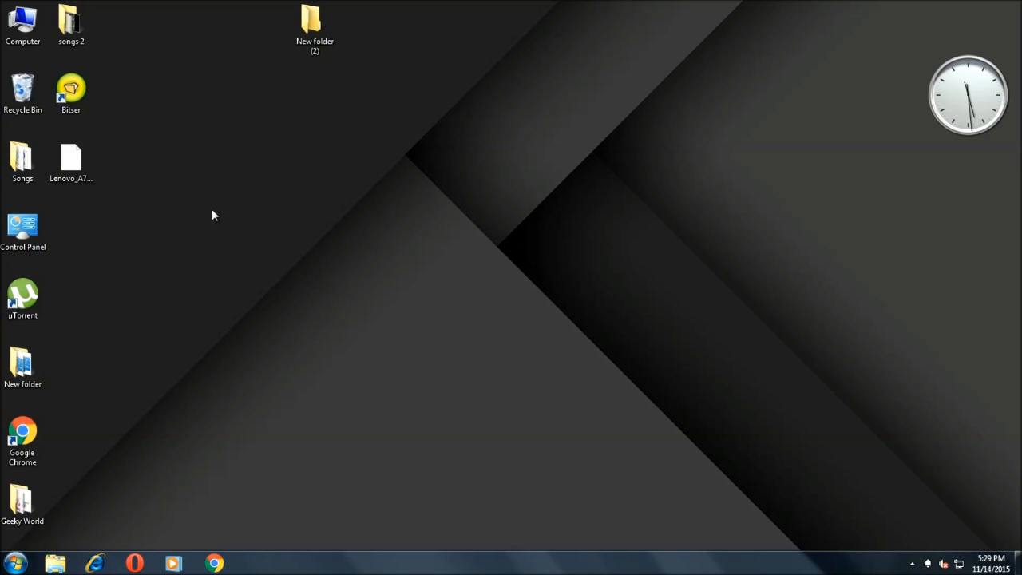
pyautogui.moveTo(580, 190)
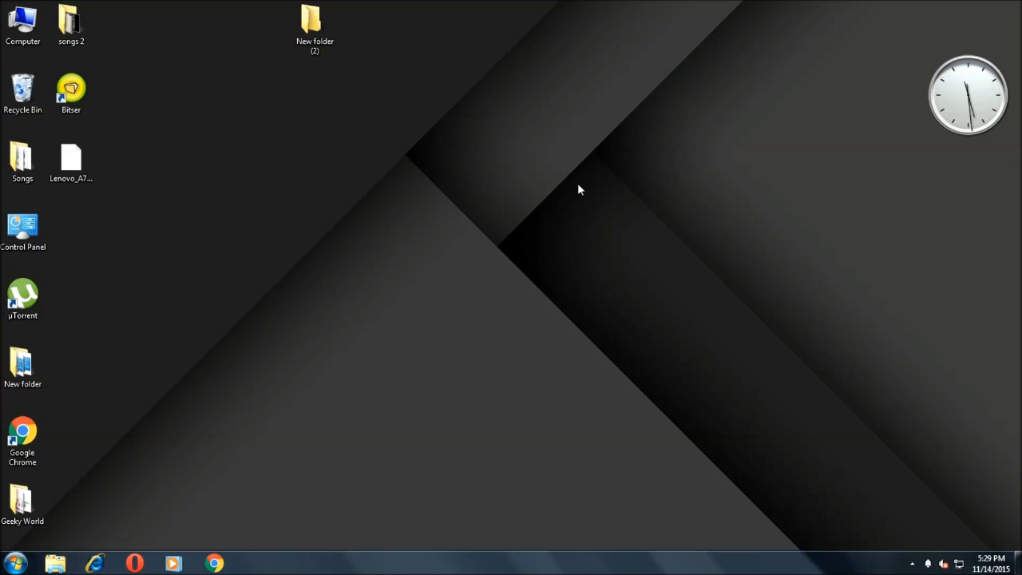
pyautogui.click(314, 28)
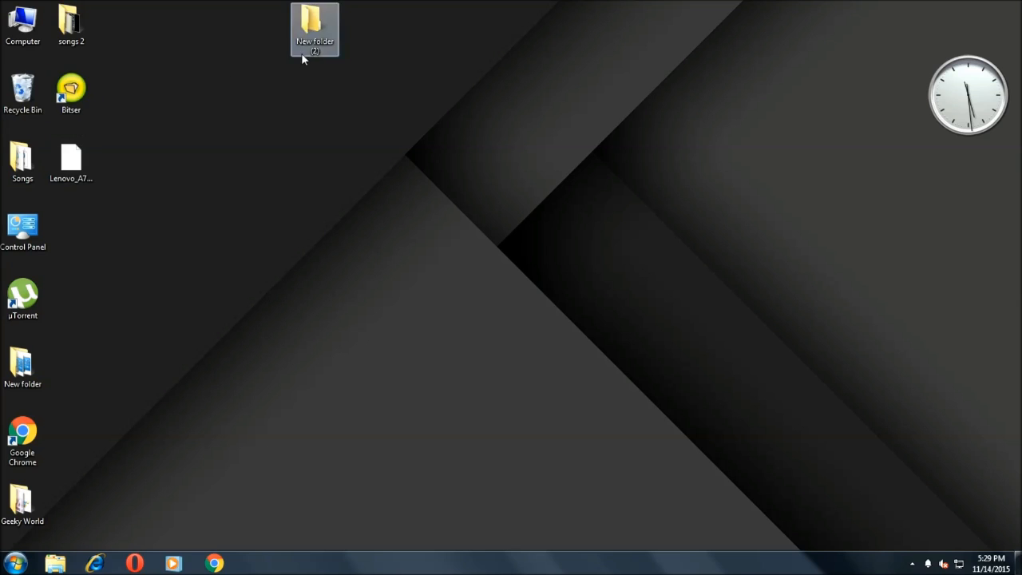
pyautogui.doubleClick(314, 28)
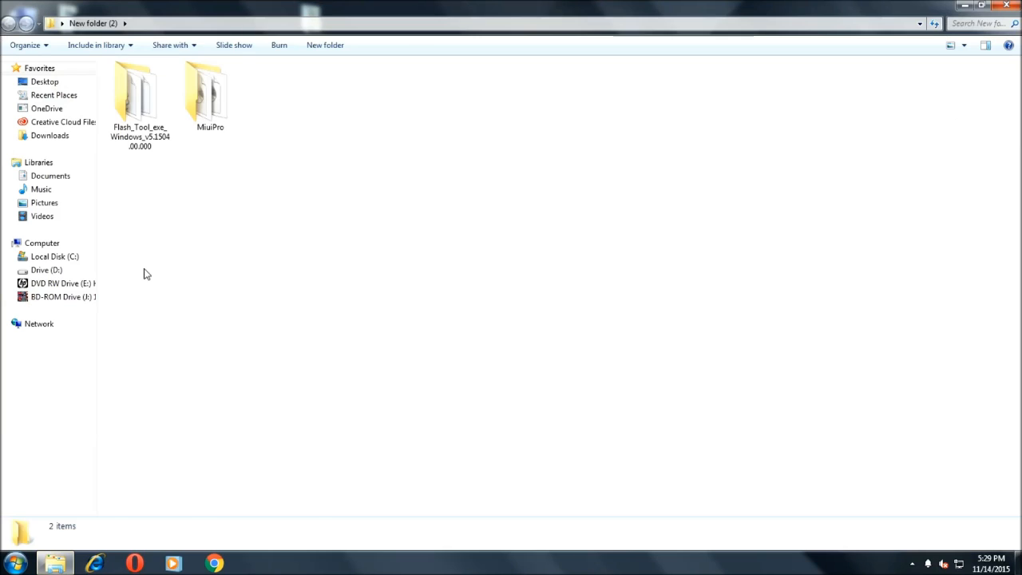
pyautogui.doubleClick(210, 92)
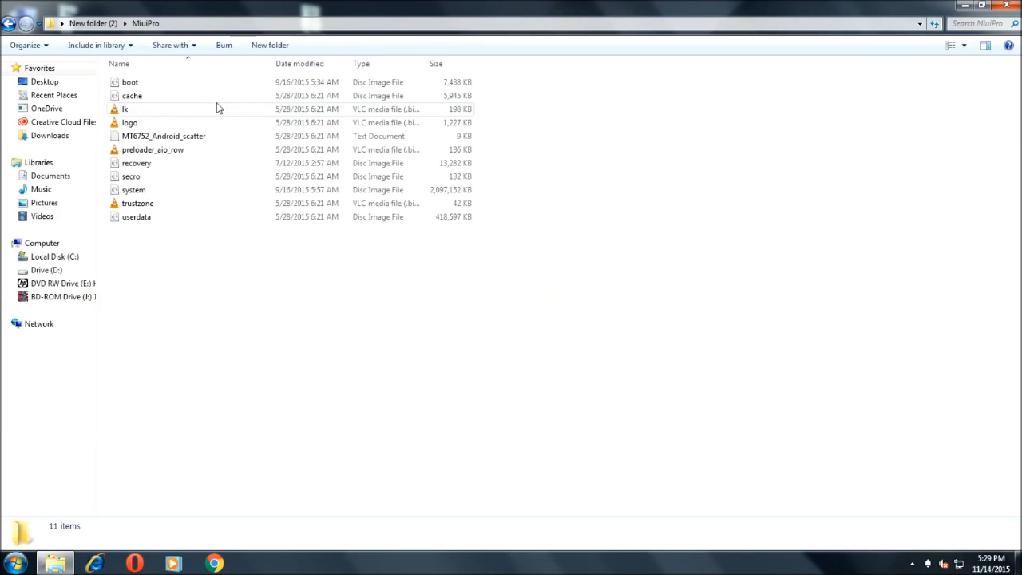
pyautogui.click(9, 23)
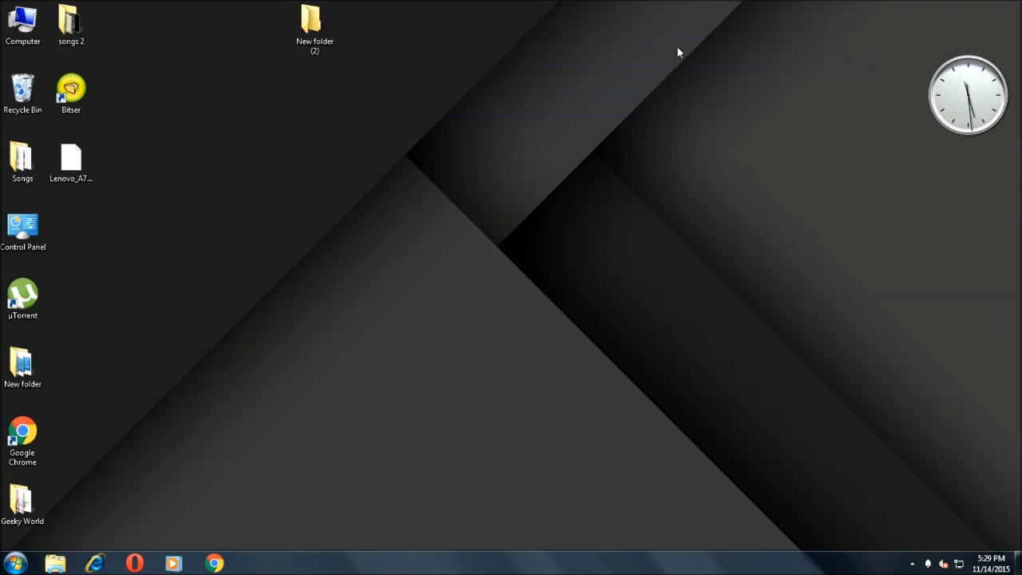
pyautogui.moveTo(259, 206)
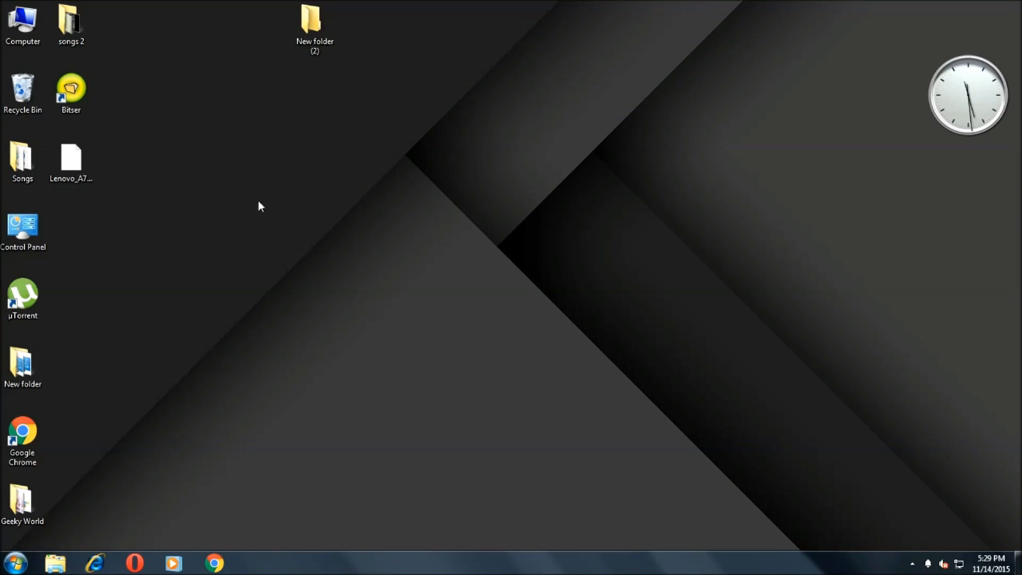
pyautogui.moveTo(215, 158)
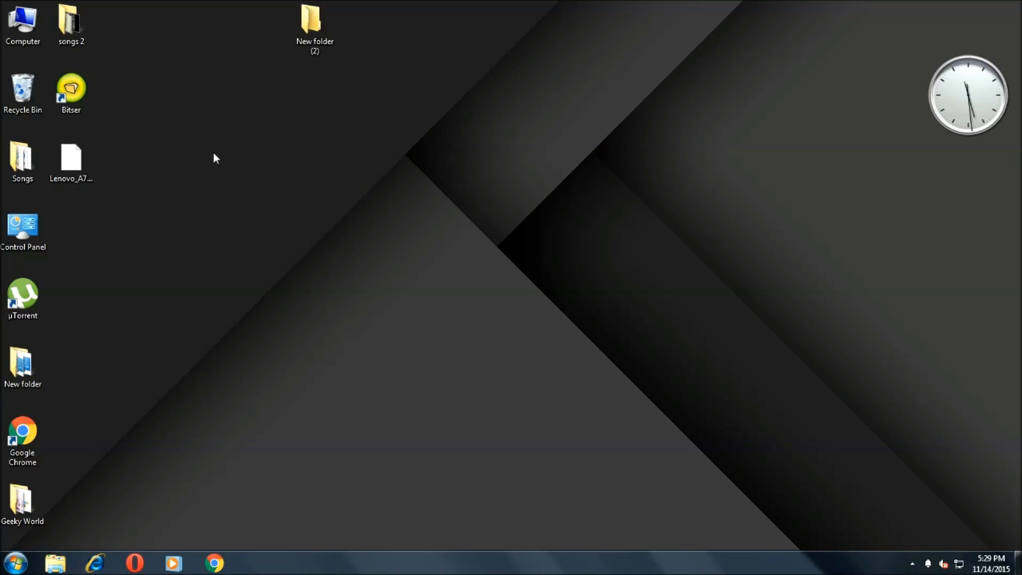